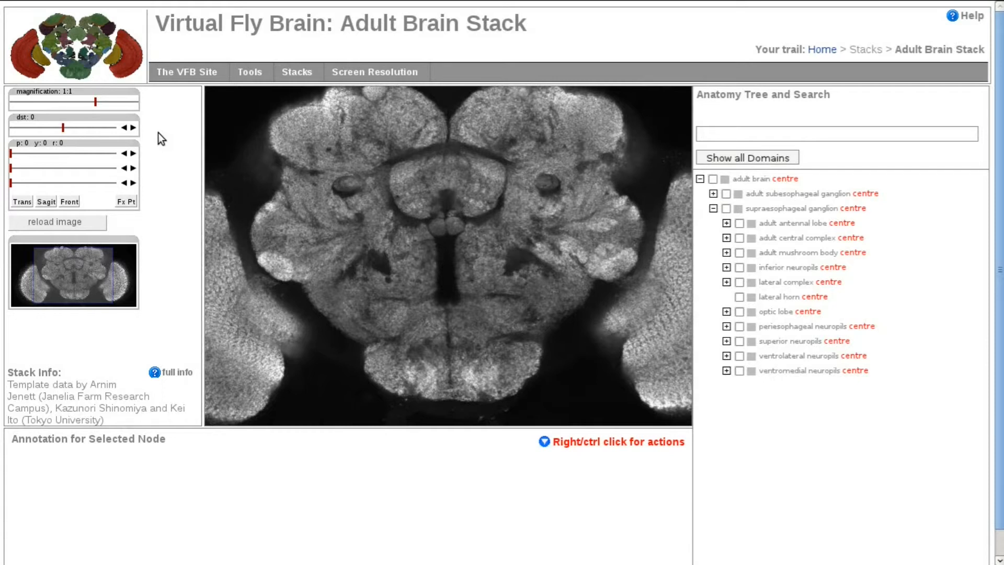
Step: Switch the viewer to the high 1960 x 1200 layout
{"action": "left_click", "coordinate": [251, 72]}
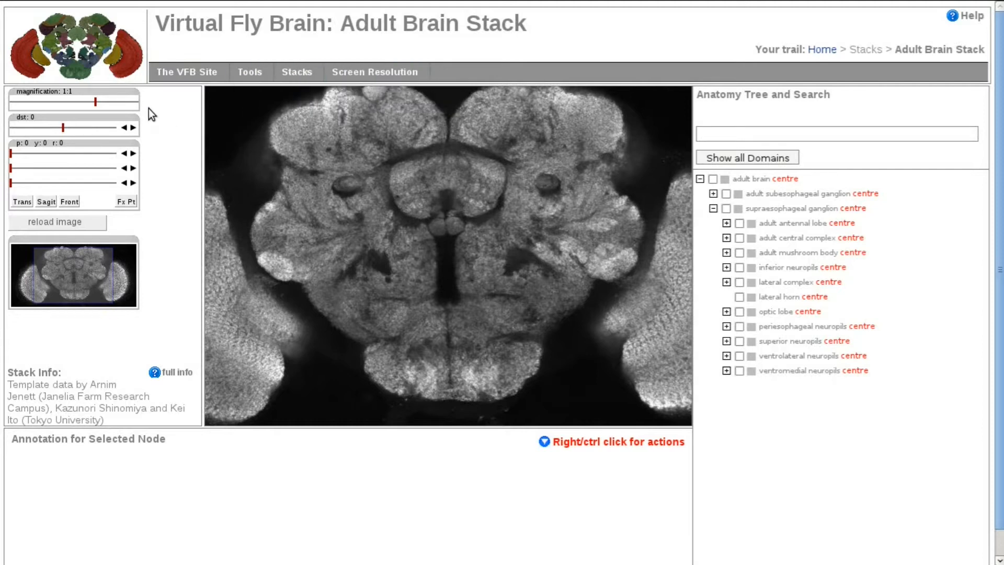
{"action": "mouse_move", "coordinate": [159, 104]}
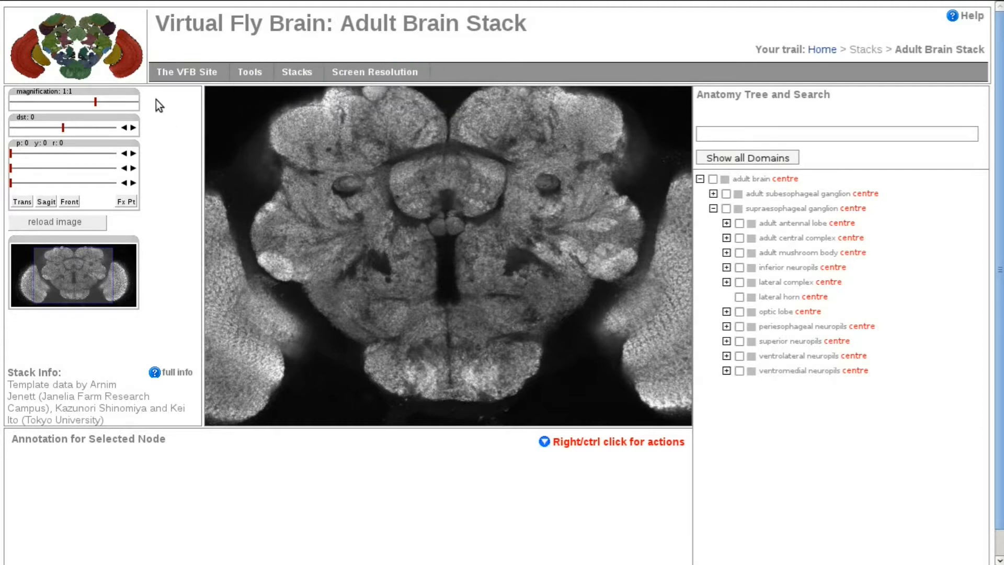
{"action": "mouse_move", "coordinate": [750, 111]}
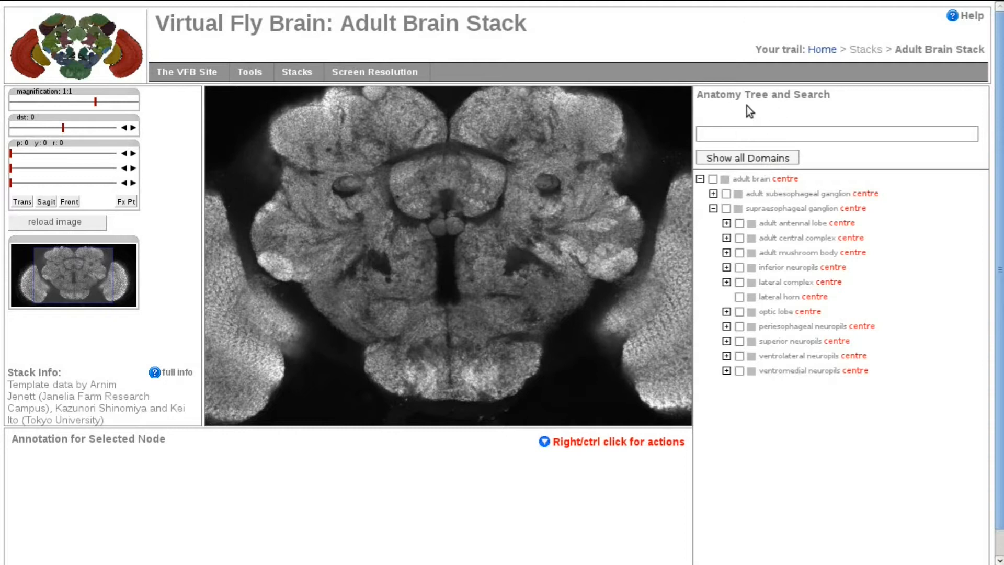
{"action": "mouse_move", "coordinate": [840, 107]}
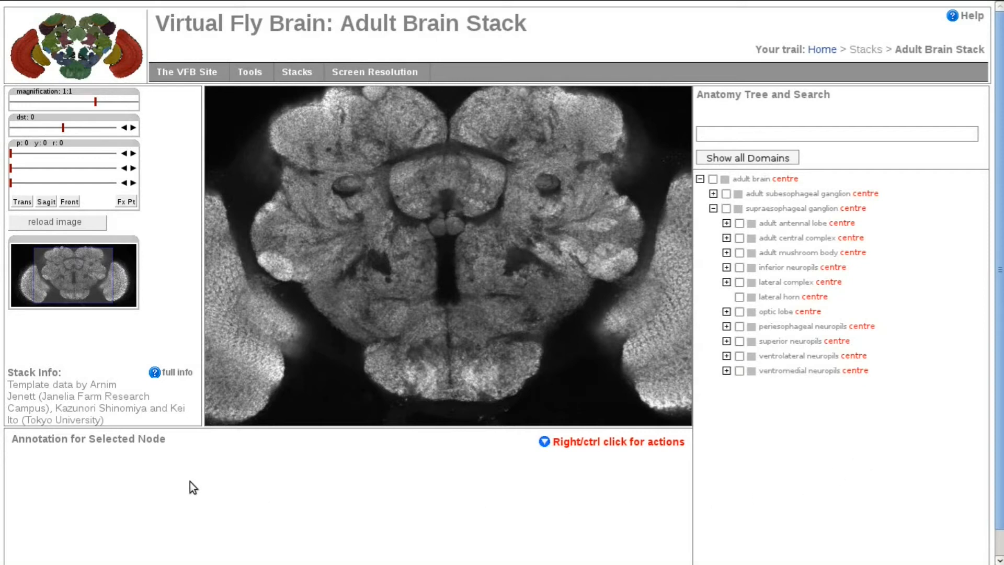
{"action": "mouse_move", "coordinate": [80, 485]}
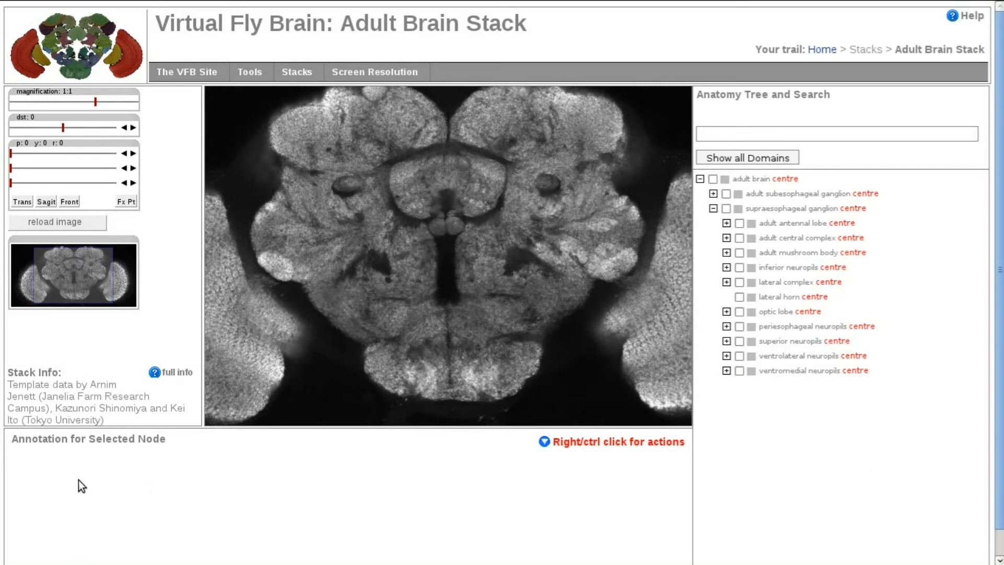
{"action": "mouse_move", "coordinate": [440, 488]}
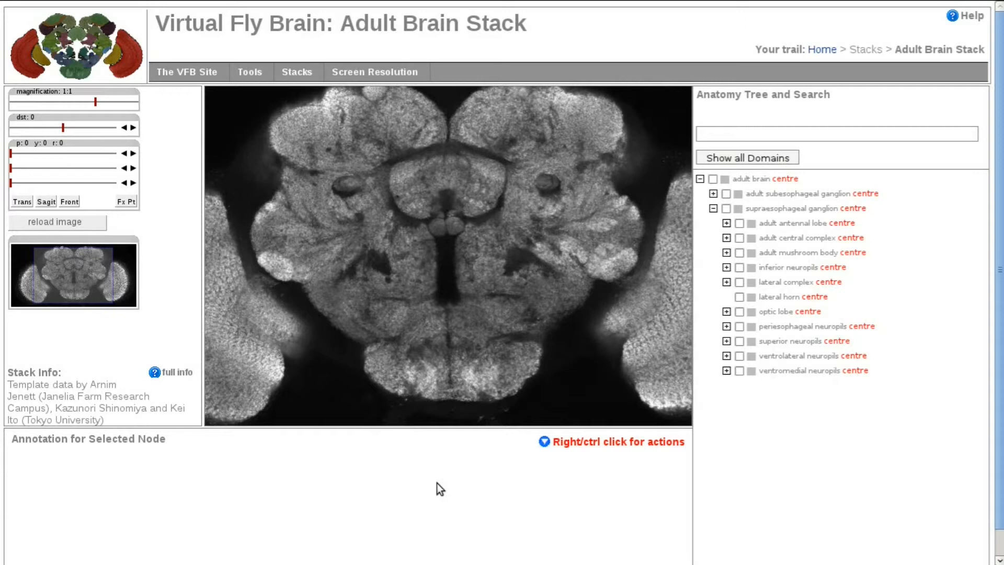
{"action": "mouse_move", "coordinate": [511, 133]}
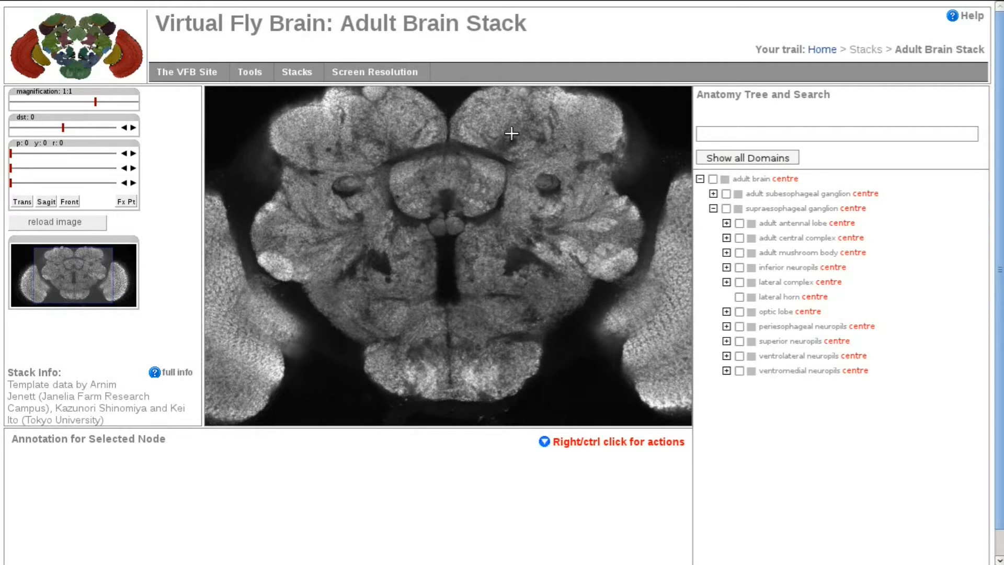
{"action": "mouse_move", "coordinate": [485, 195]}
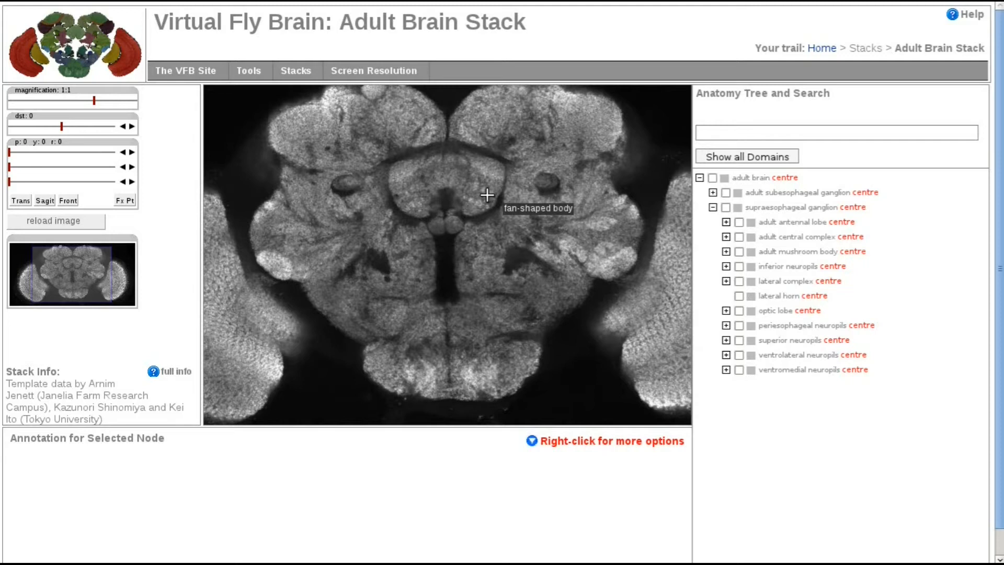
{"action": "mouse_move", "coordinate": [482, 149]}
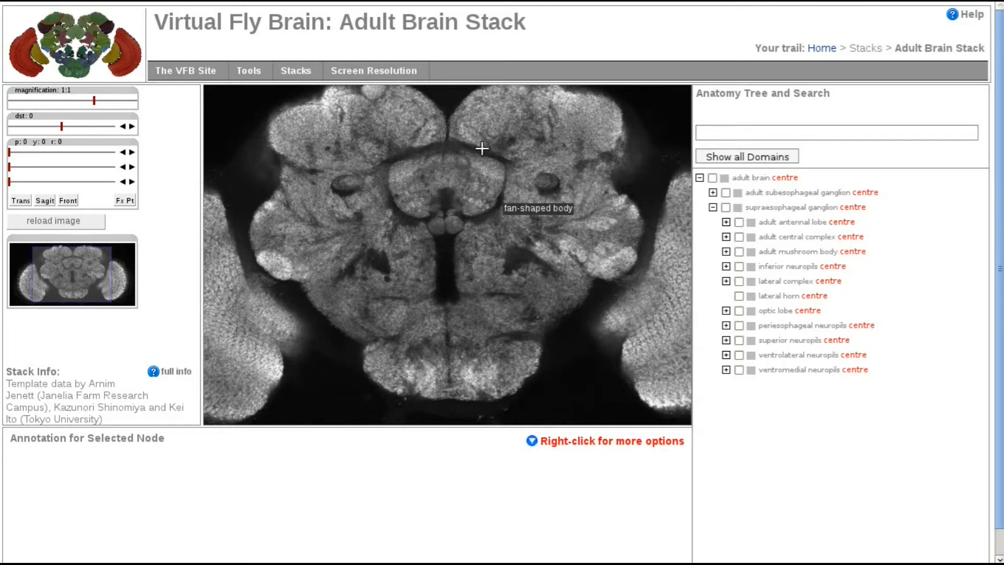
{"action": "mouse_move", "coordinate": [168, 51]}
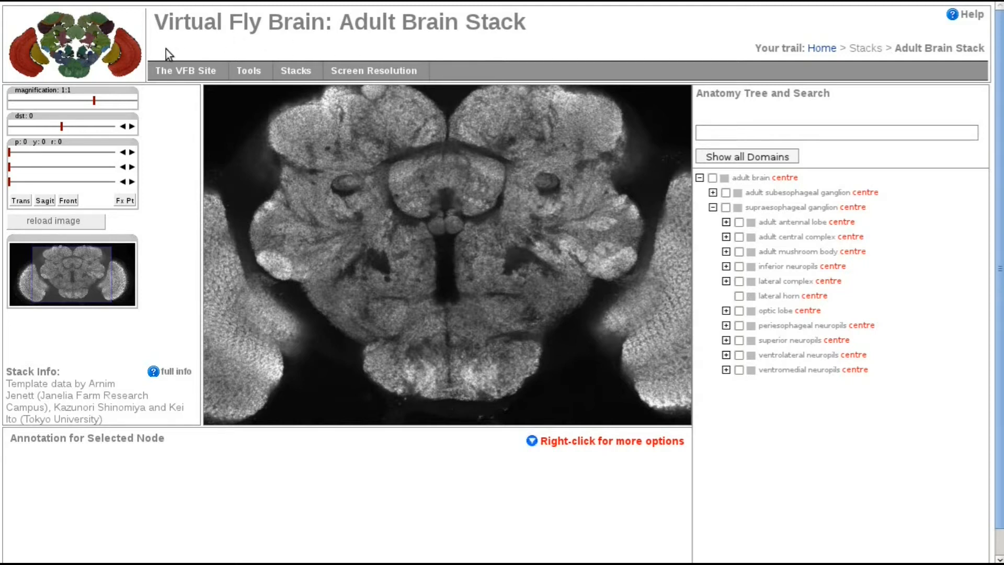
{"action": "left_click", "coordinate": [185, 71]}
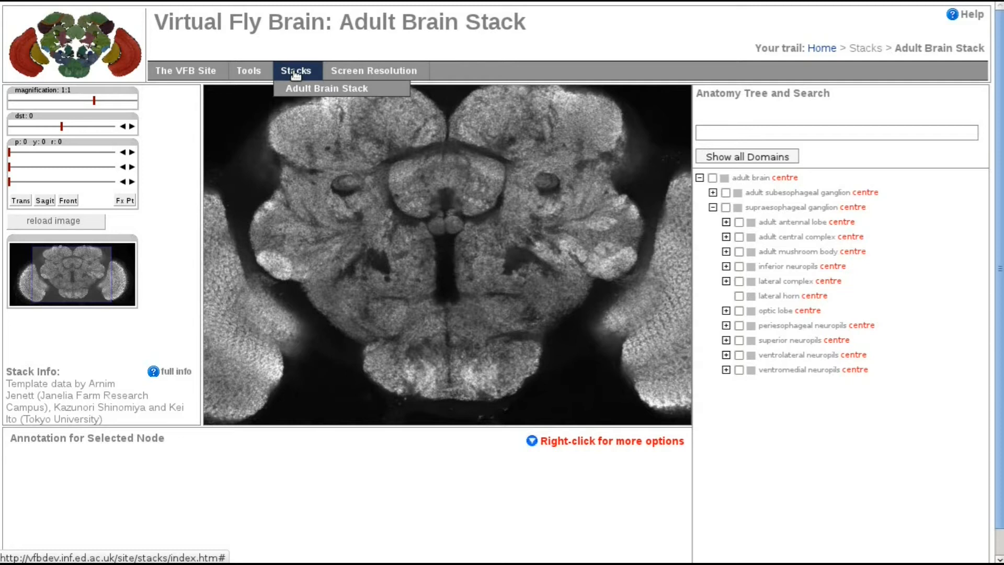
{"action": "left_click", "coordinate": [374, 70]}
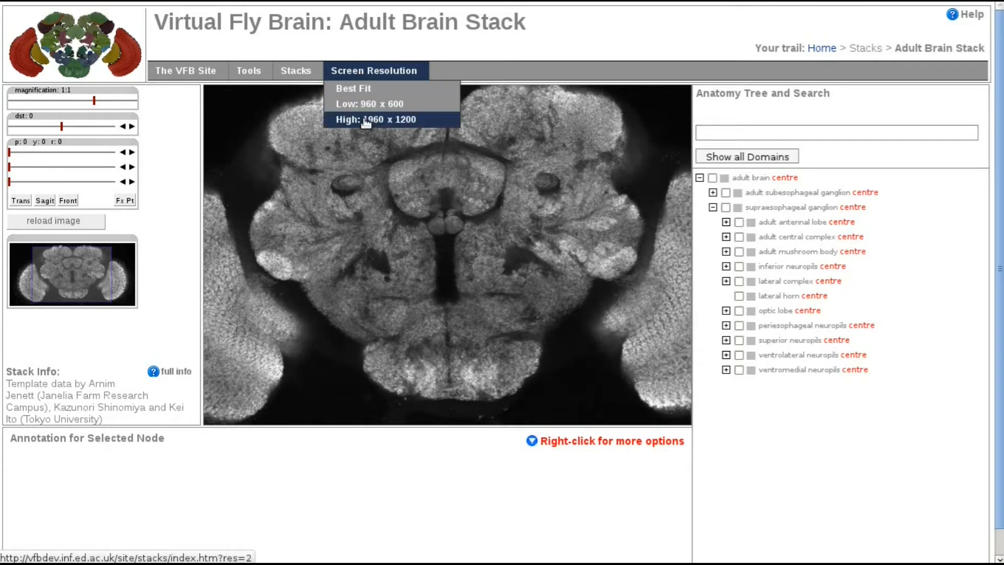
{"action": "left_click", "coordinate": [375, 120]}
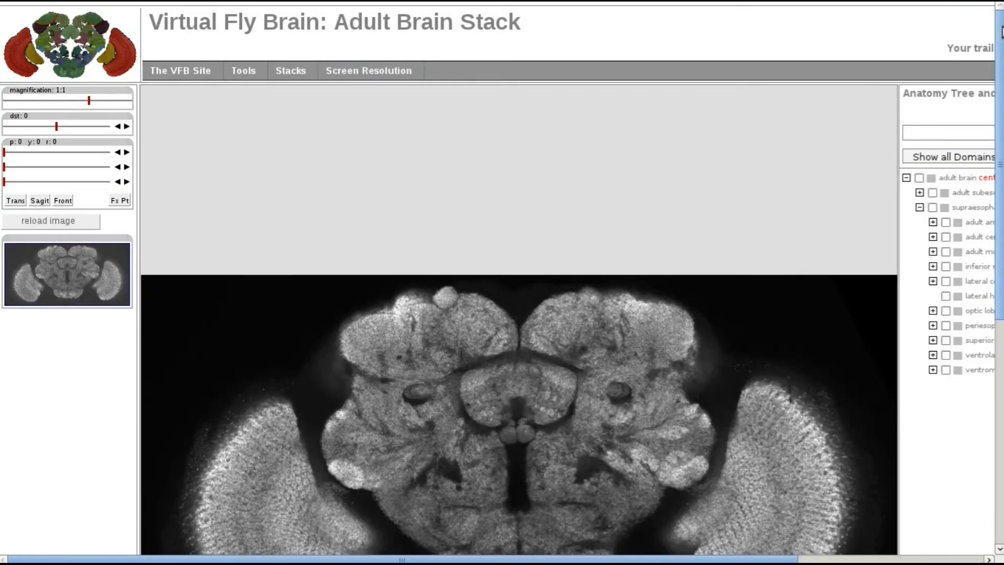
{"action": "scroll", "scroll_direction": "down", "scroll_amount": 3}
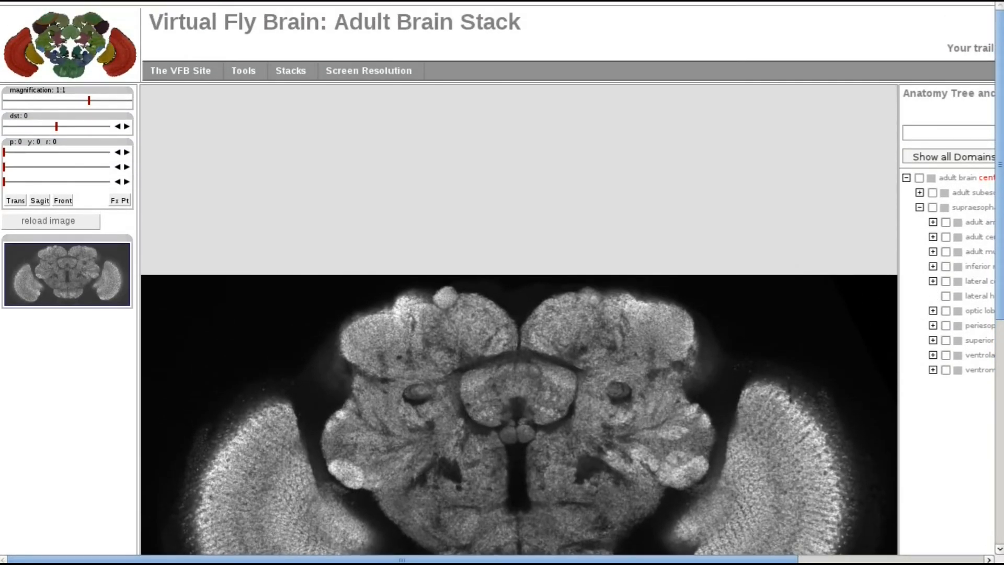
Step: Try the low 960 x 600 layout, then return the viewer to best fit
{"action": "left_click", "coordinate": [369, 71]}
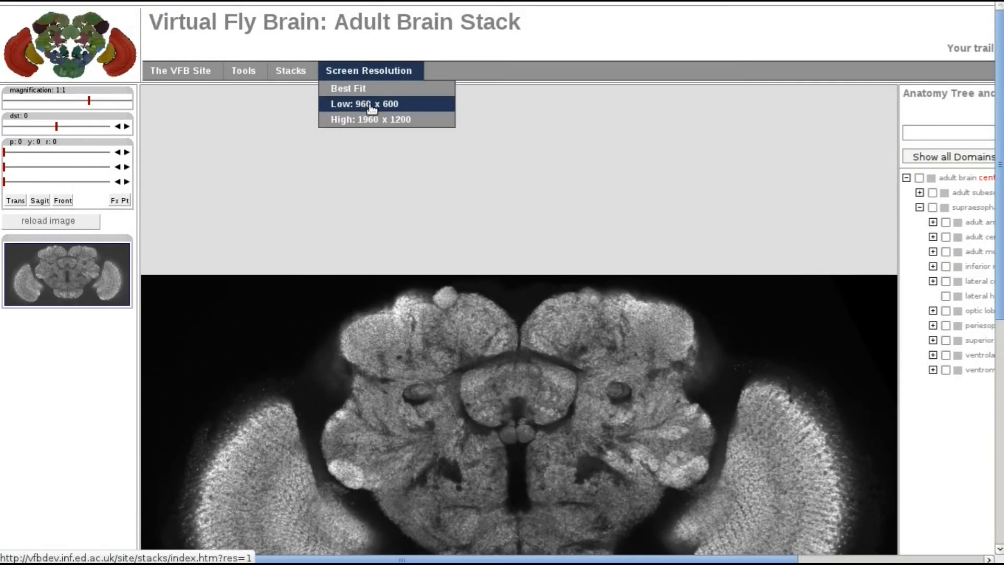
{"action": "left_click", "coordinate": [363, 103]}
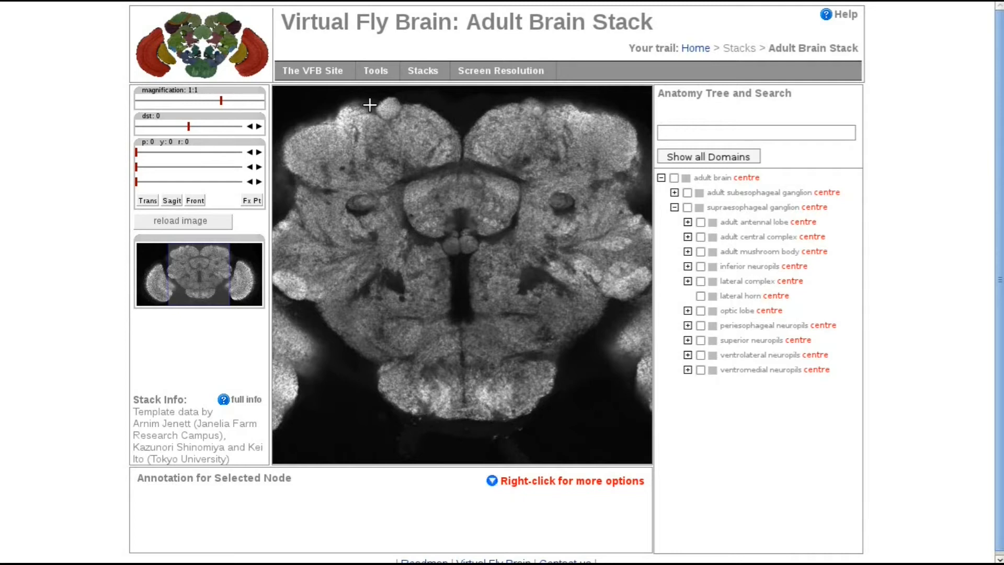
{"action": "left_click", "coordinate": [501, 71]}
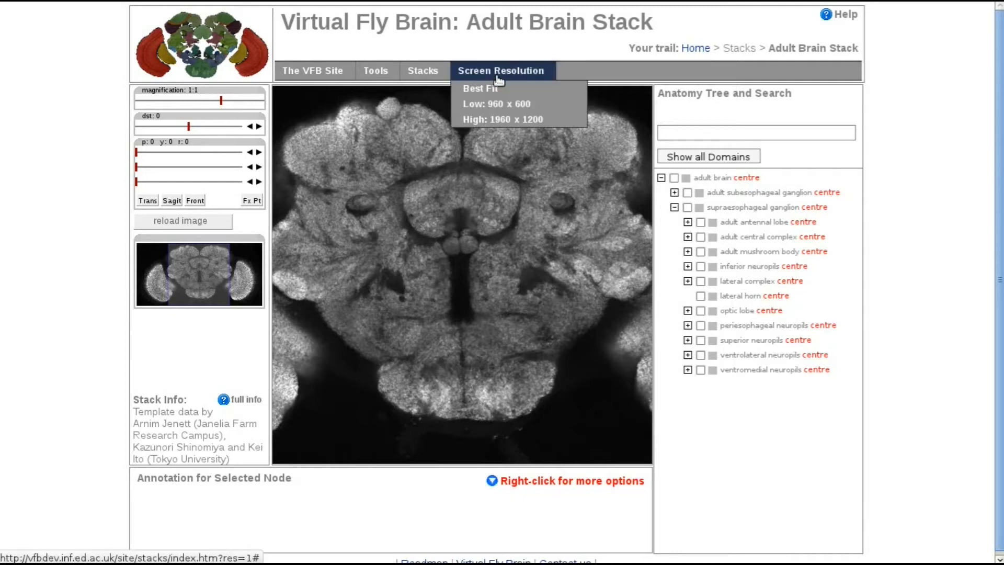
{"action": "left_click", "coordinate": [479, 88]}
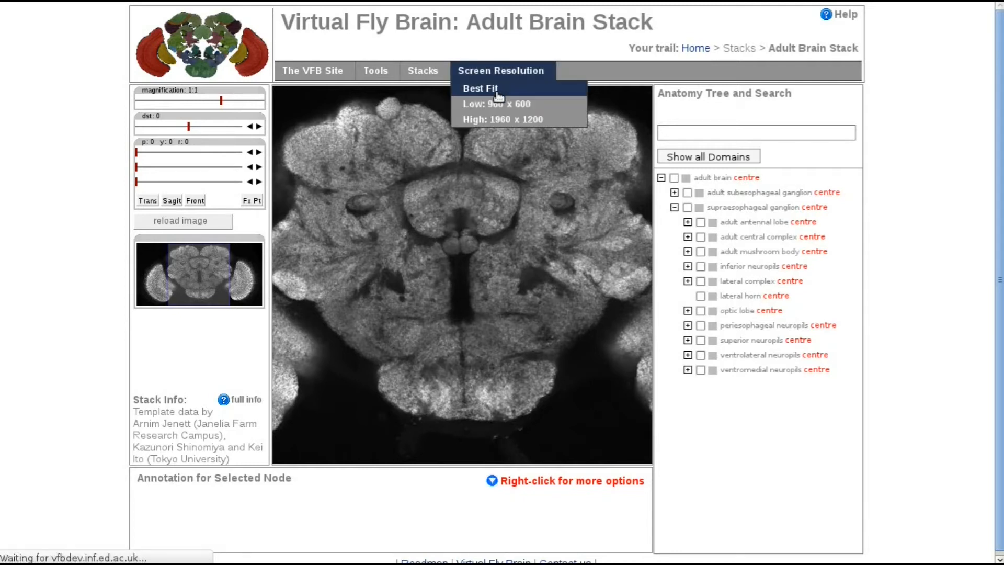
{"action": "left_click", "coordinate": [479, 88]}
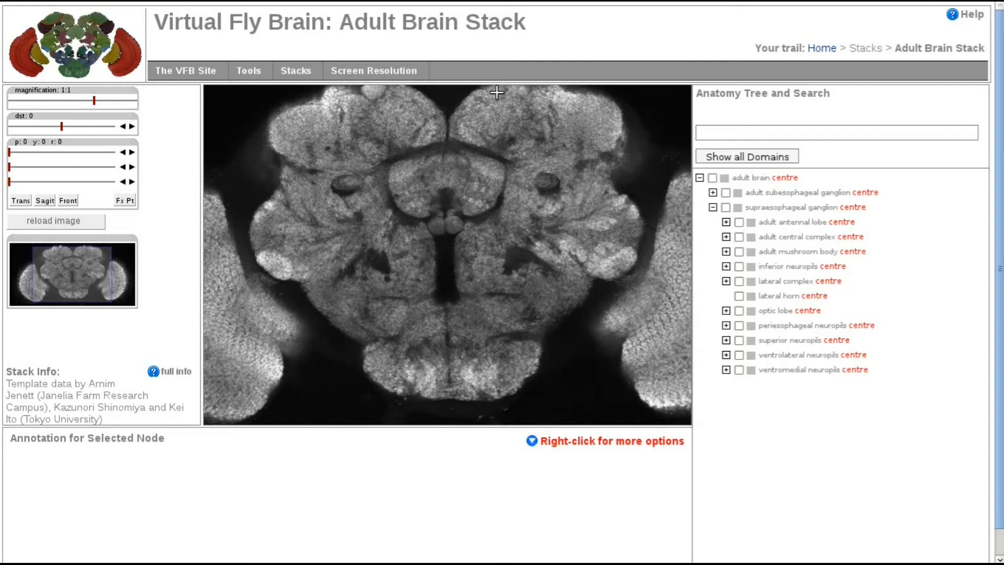
{"action": "mouse_move", "coordinate": [204, 114]}
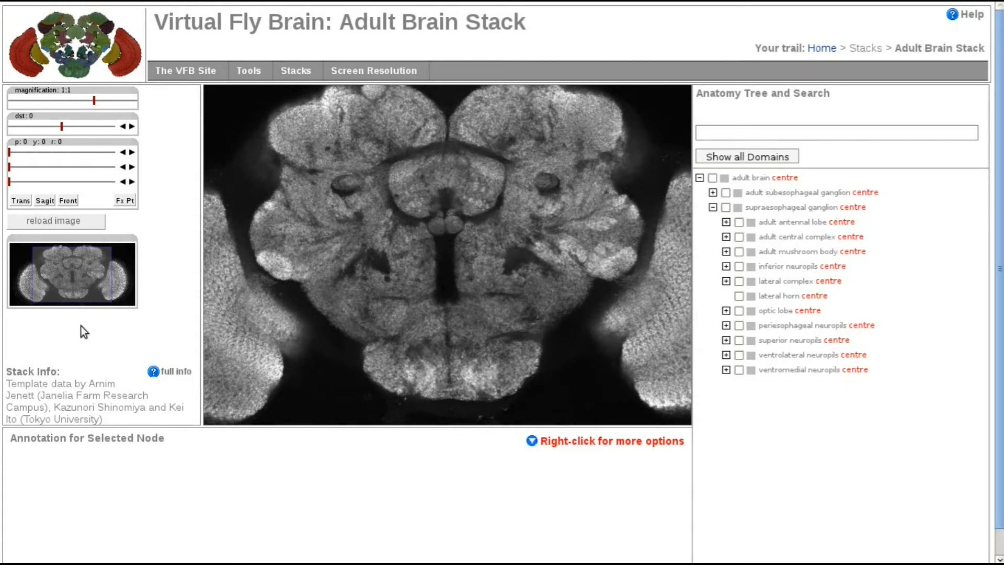
{"action": "mouse_move", "coordinate": [100, 339]}
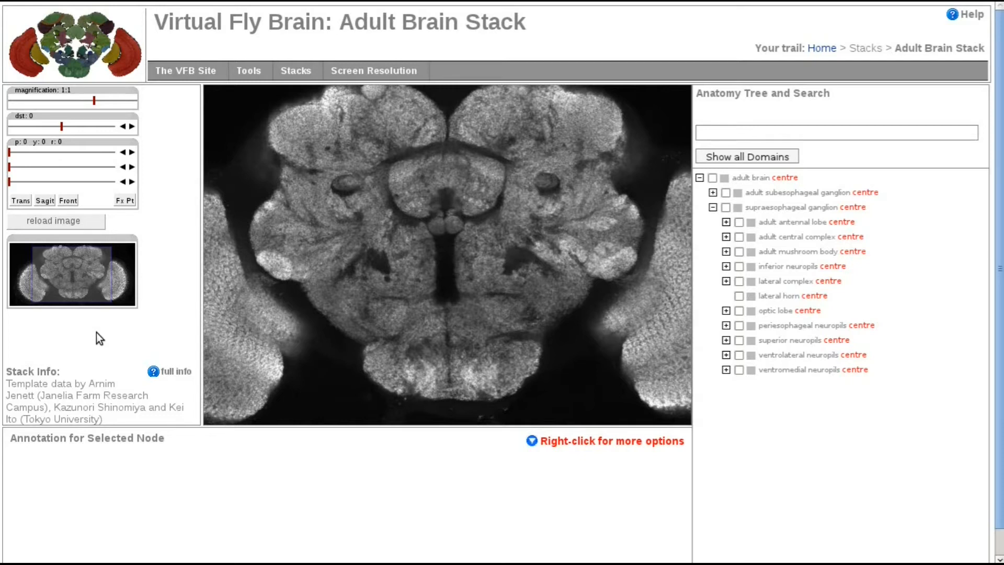
{"action": "mouse_move", "coordinate": [175, 232]}
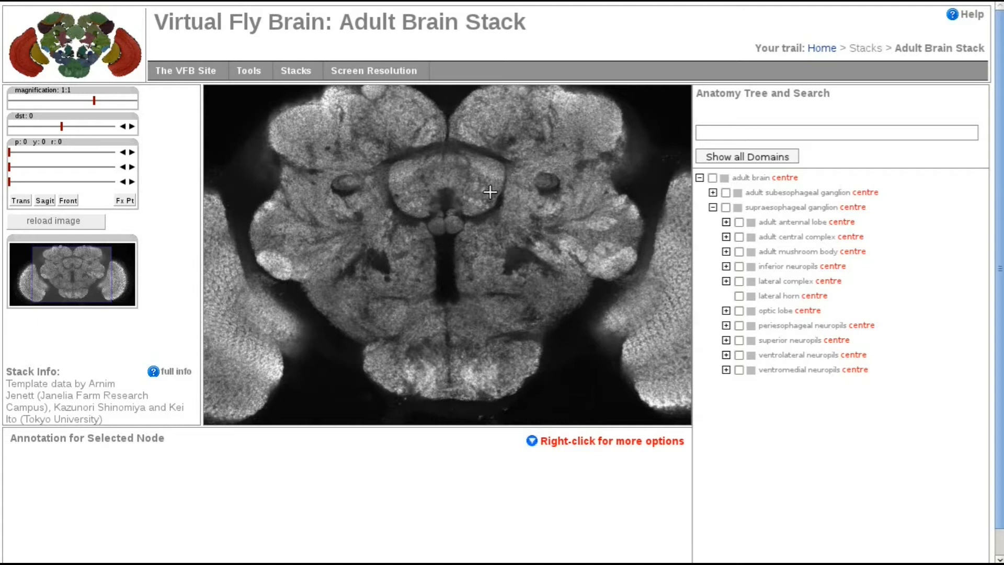
{"action": "mouse_move", "coordinate": [456, 186]}
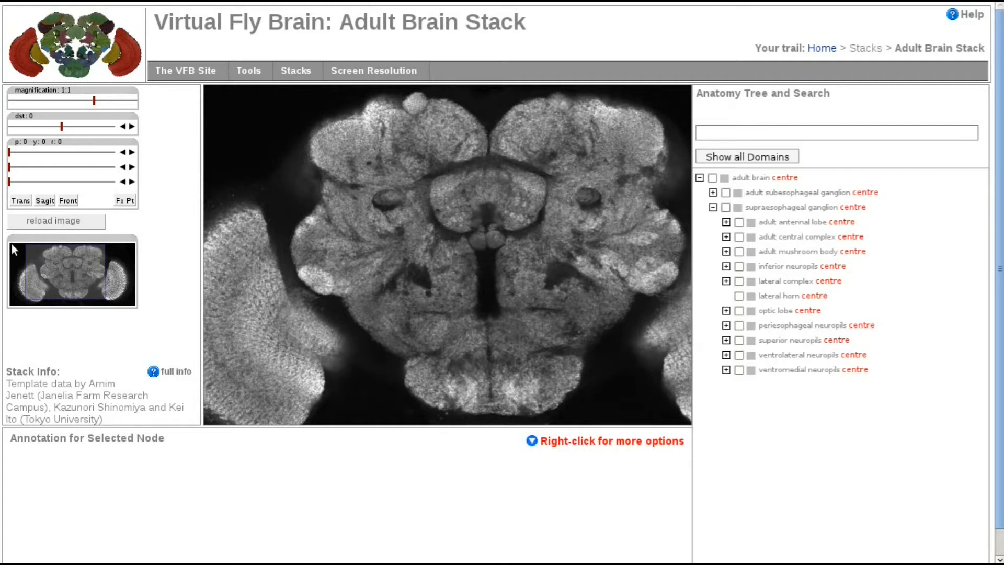
{"action": "mouse_move", "coordinate": [125, 290]}
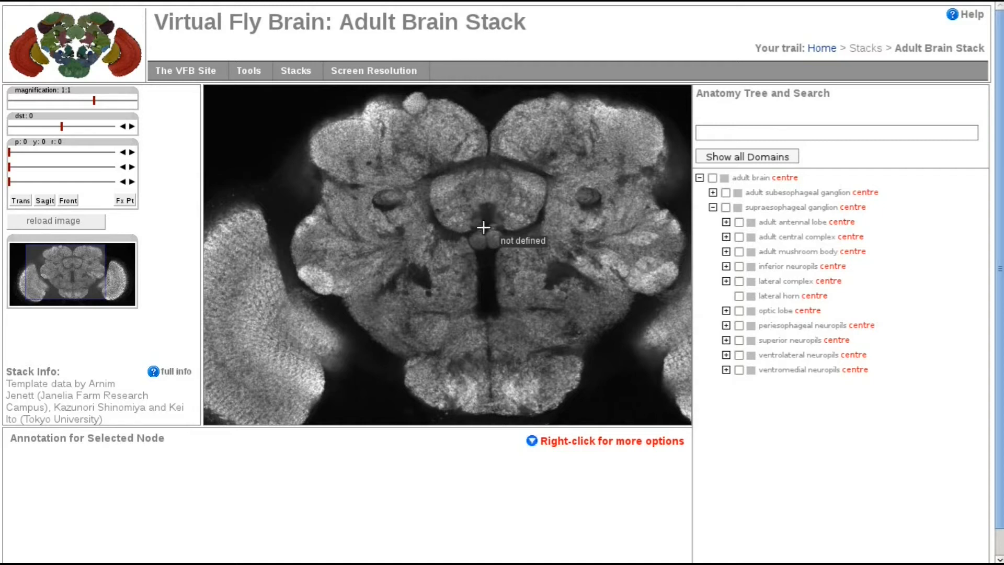
{"action": "mouse_move", "coordinate": [622, 171]}
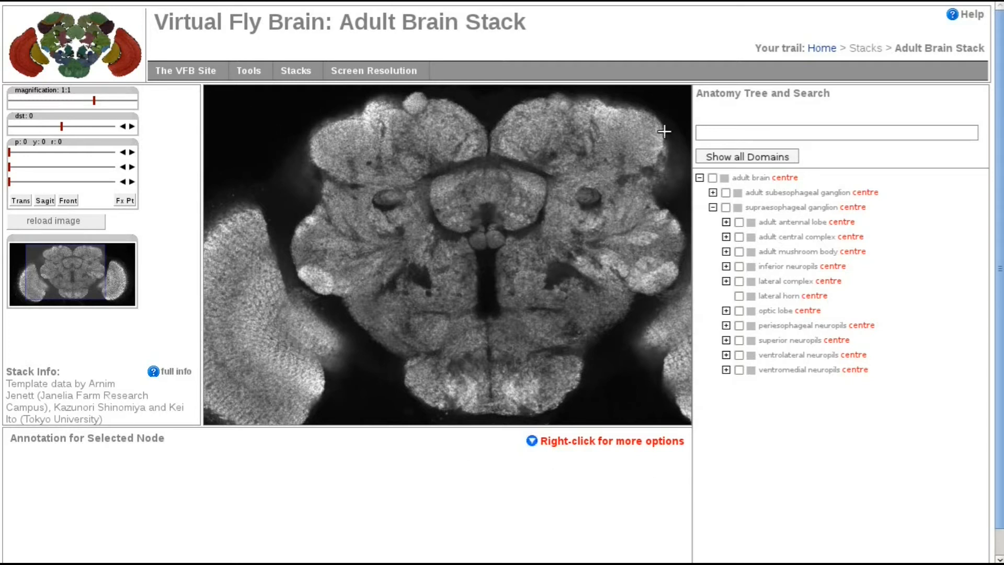
{"action": "mouse_move", "coordinate": [450, 197]}
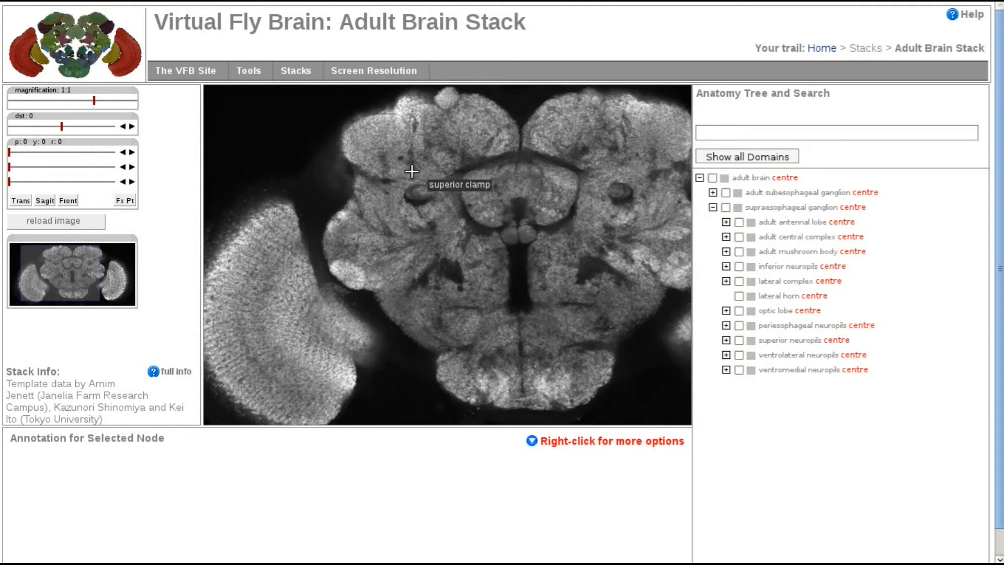
{"action": "mouse_move", "coordinate": [257, 133]}
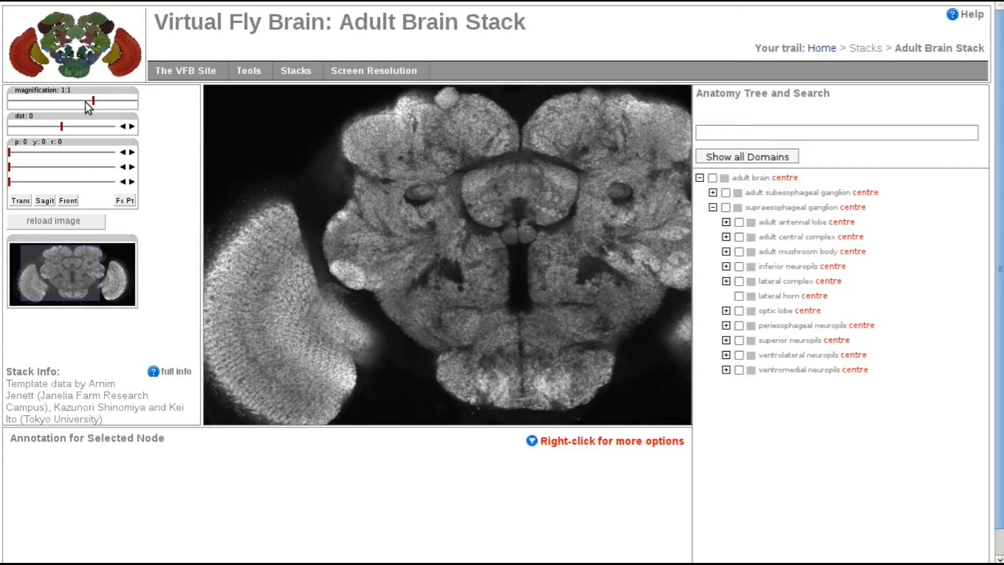
Step: Slide the magnification through half, quarter and four-times zoom on the grayscale section
{"action": "left_click_drag", "start_coordinate": [95, 99], "coordinate": [77, 99]}
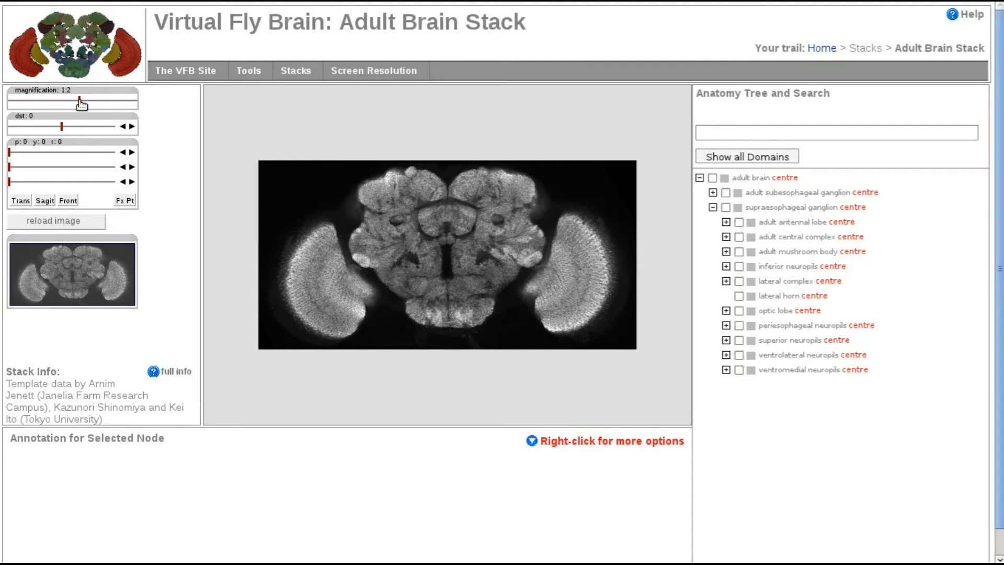
{"action": "left_click_drag", "start_coordinate": [80, 98], "coordinate": [57, 98]}
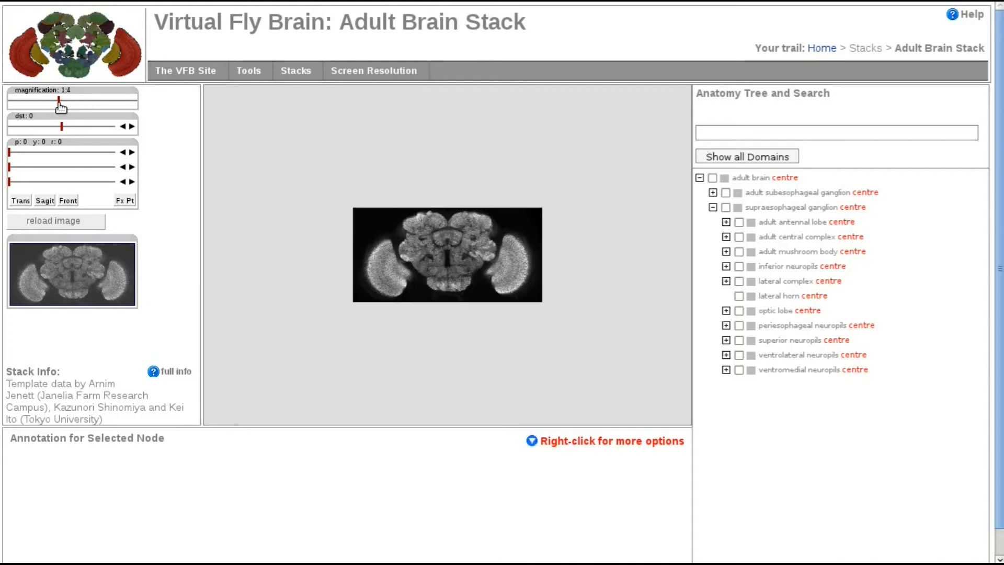
{"action": "left_click_drag", "start_coordinate": [61, 100], "coordinate": [134, 99]}
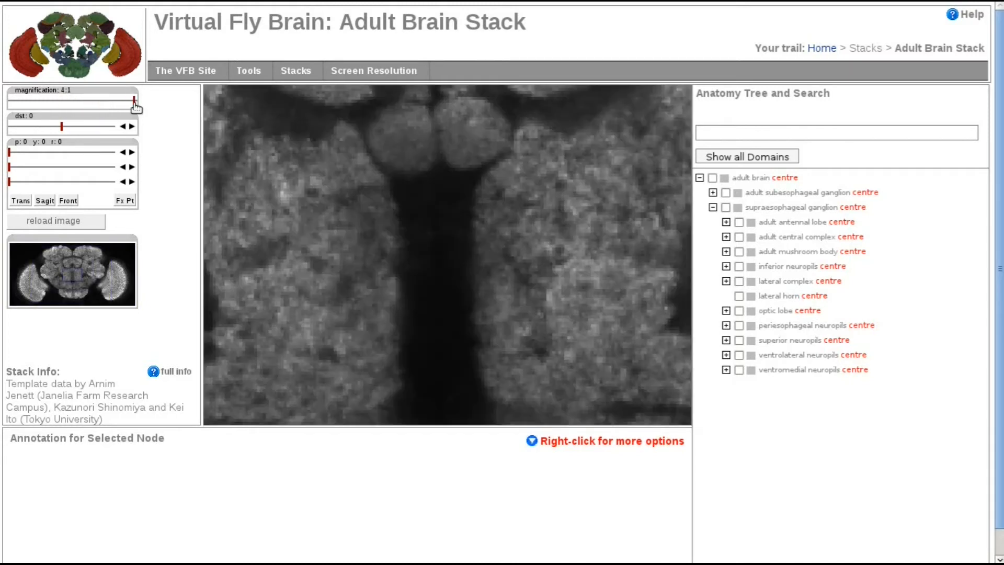
{"action": "left_click_drag", "start_coordinate": [131, 99], "coordinate": [132, 100]}
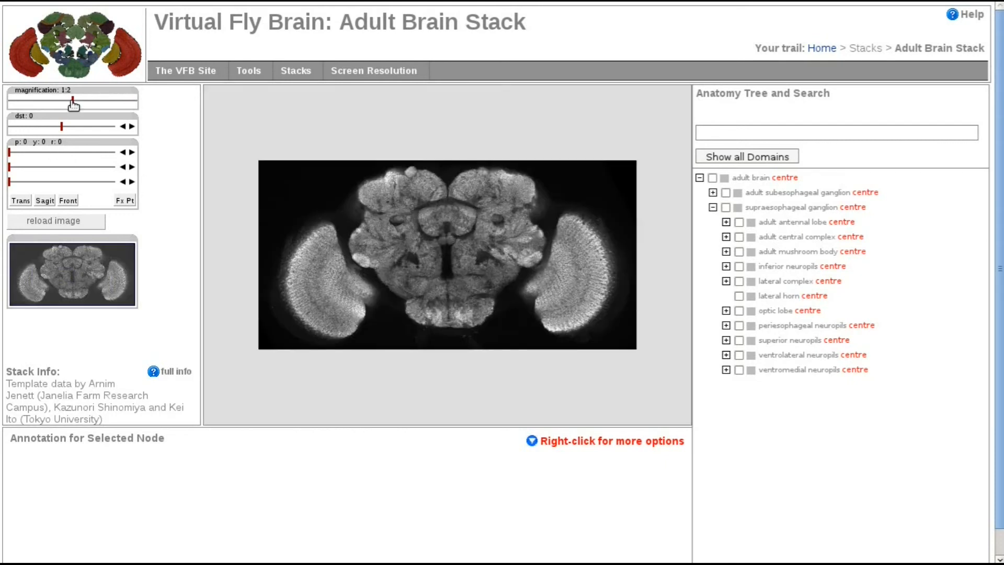
{"action": "mouse_move", "coordinate": [542, 299]}
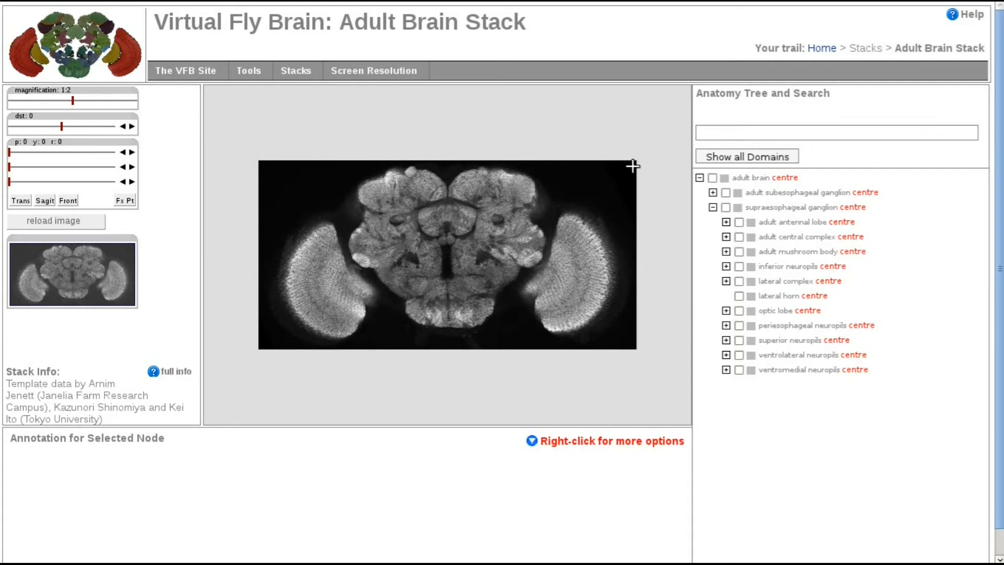
{"action": "mouse_move", "coordinate": [593, 211]}
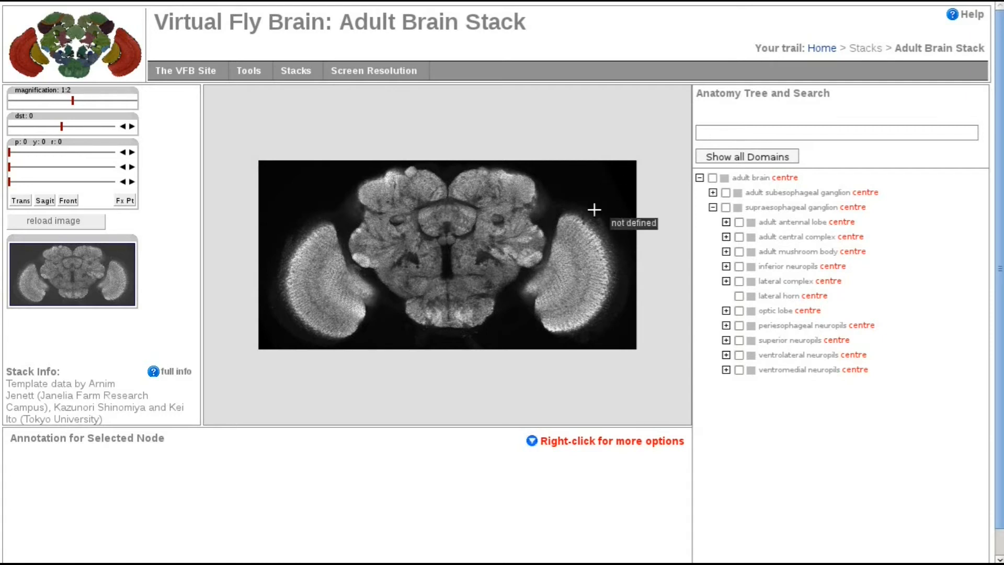
{"action": "mouse_move", "coordinate": [89, 122]}
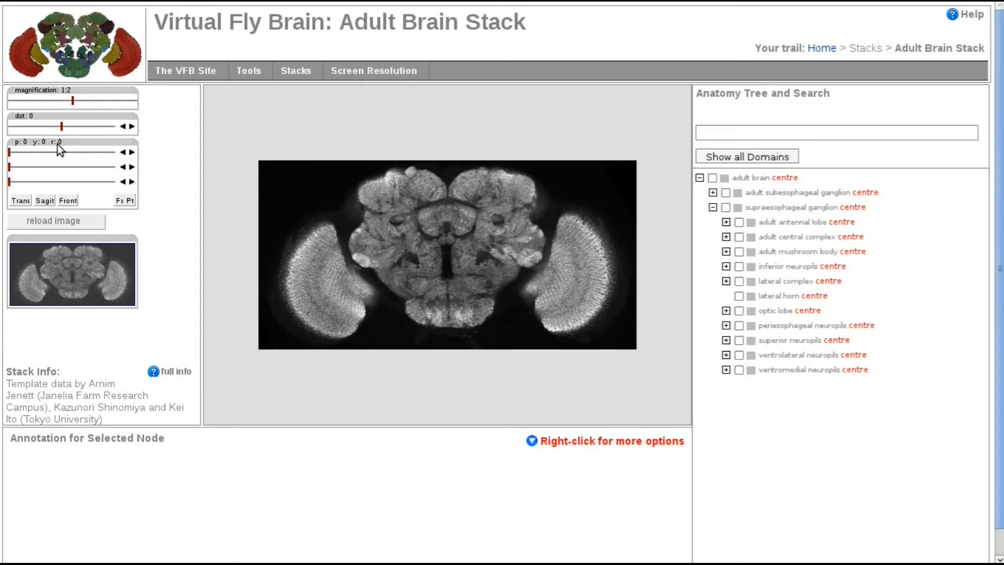
{"action": "mouse_move", "coordinate": [157, 154]}
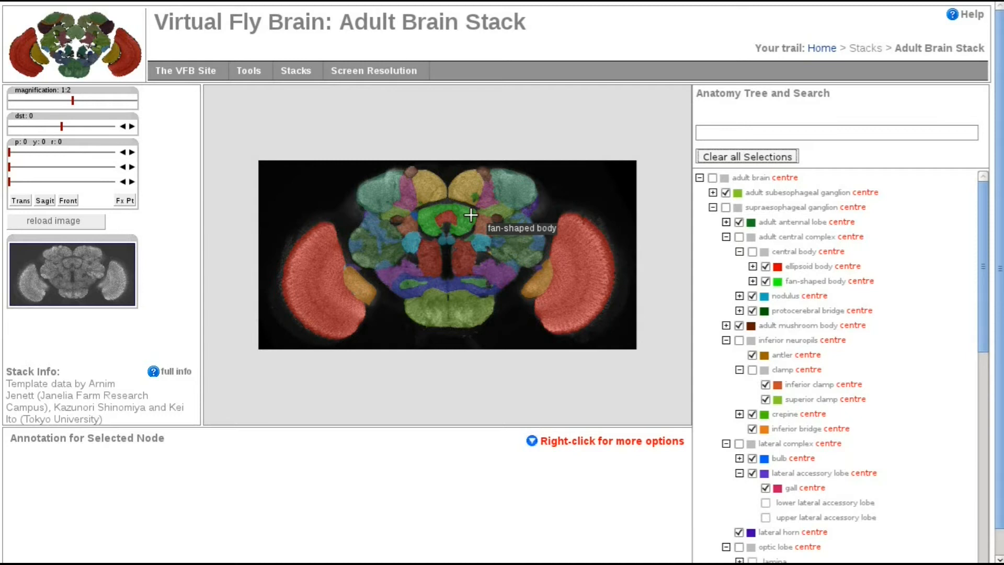
{"action": "mouse_move", "coordinate": [387, 189]}
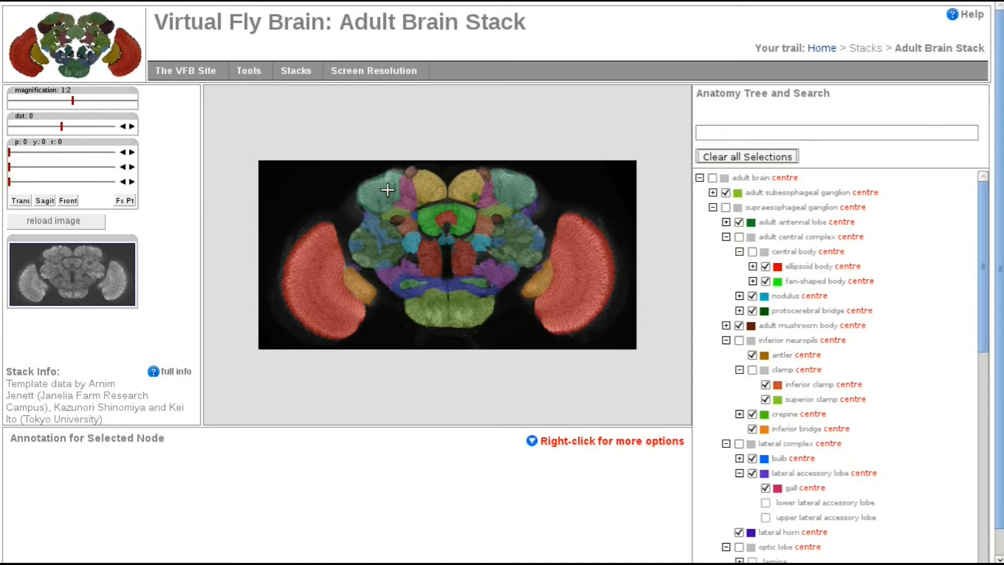
{"action": "mouse_move", "coordinate": [388, 190]}
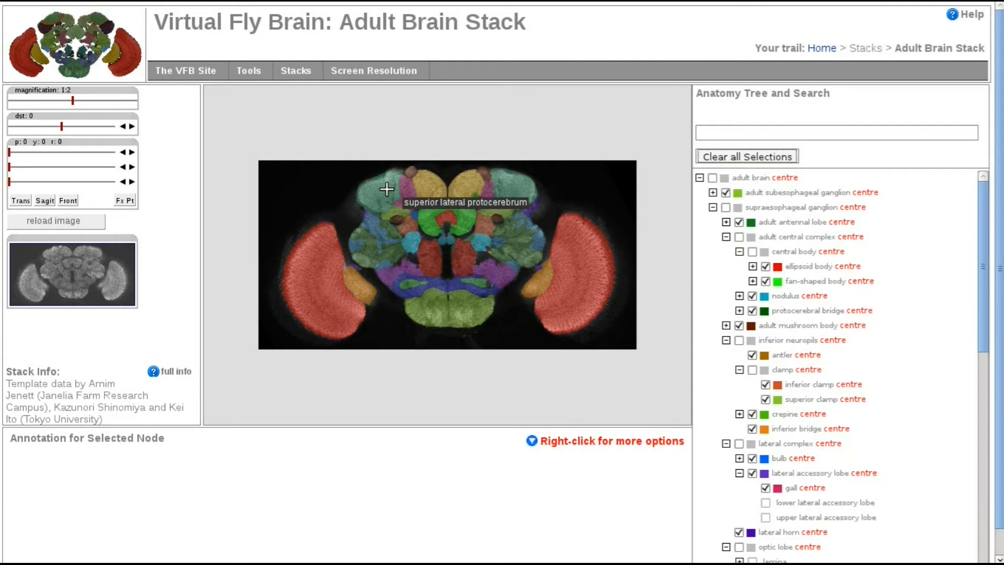
{"action": "mouse_move", "coordinate": [355, 187]}
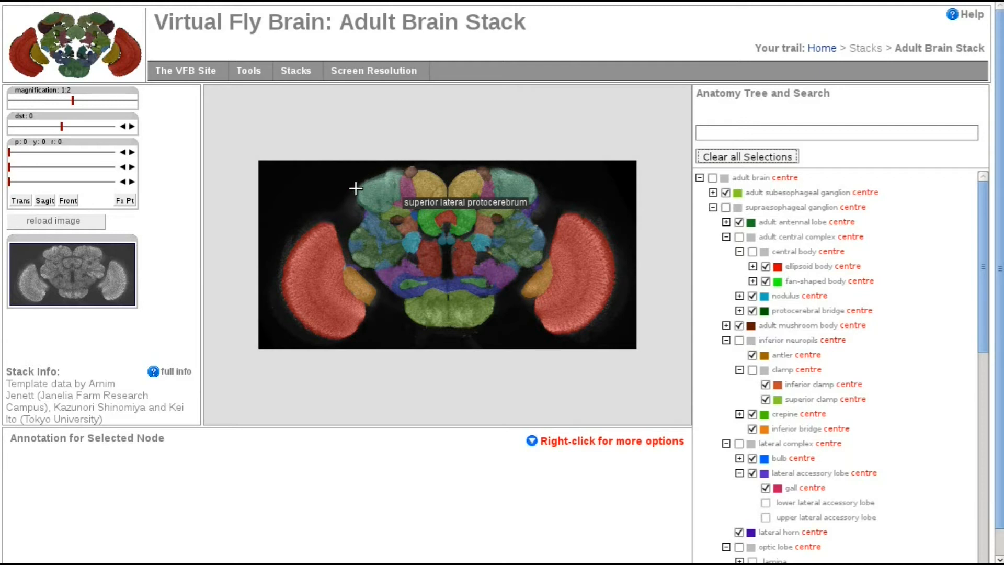
{"action": "mouse_move", "coordinate": [403, 176]}
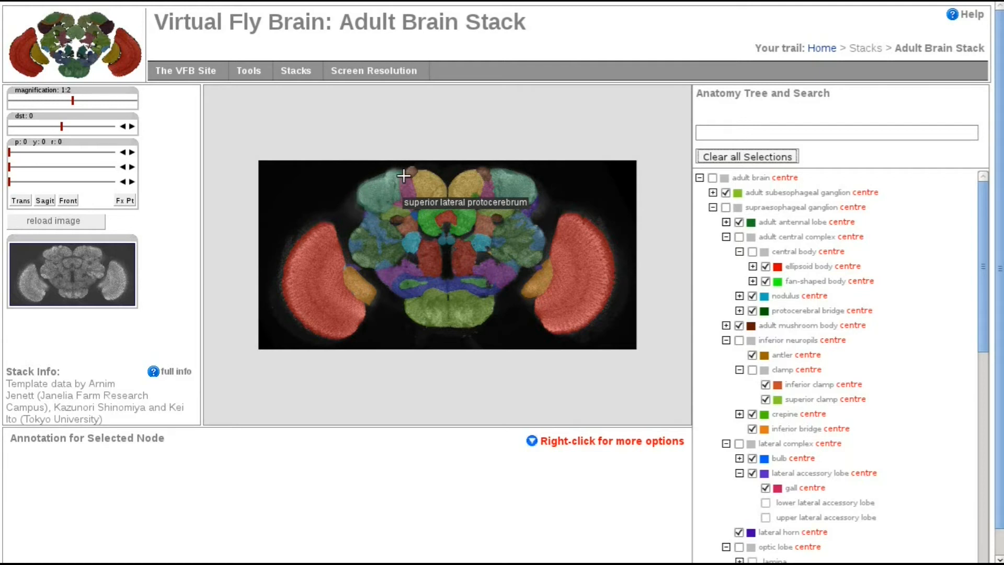
{"action": "mouse_move", "coordinate": [373, 215]}
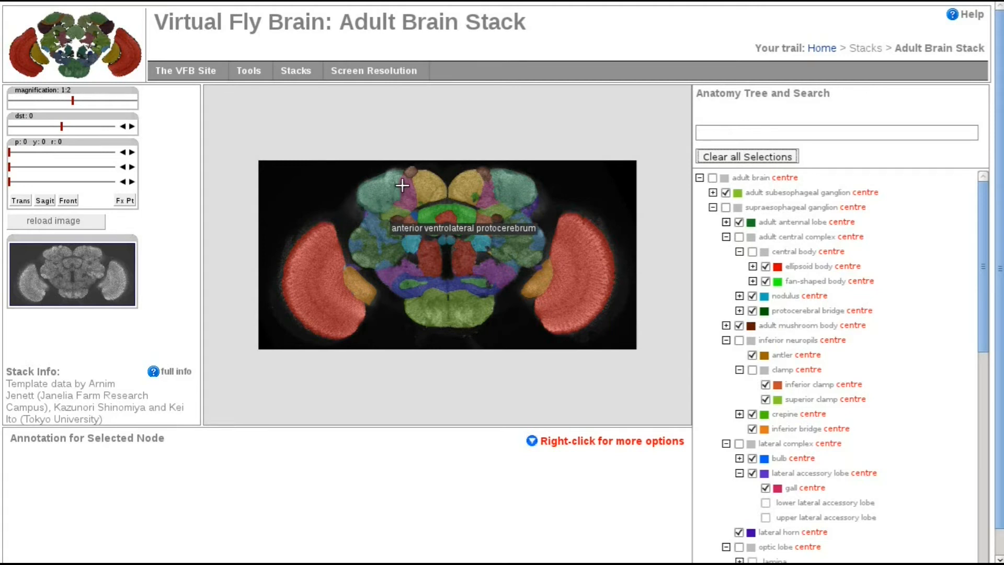
{"action": "mouse_move", "coordinate": [531, 199]}
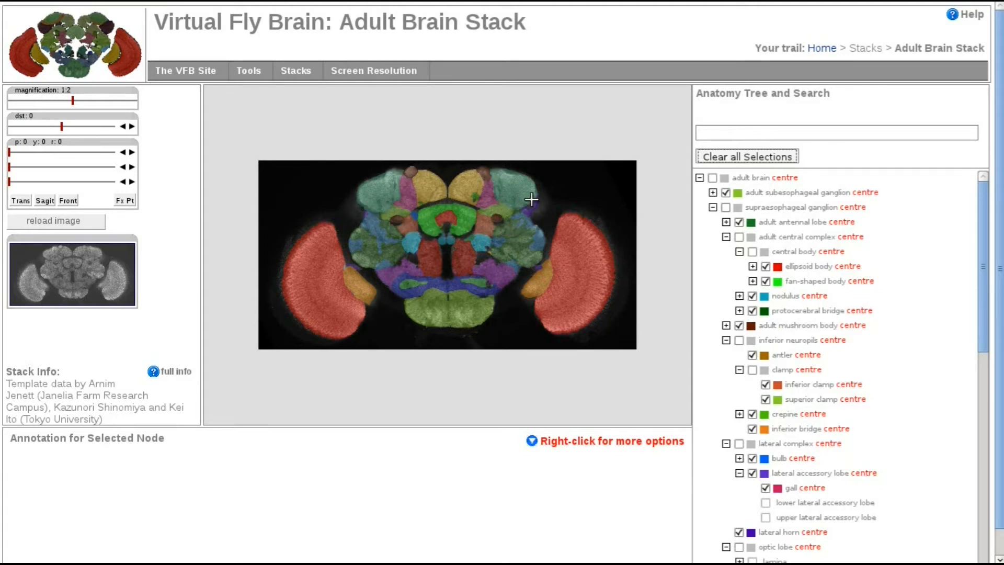
{"action": "mouse_move", "coordinate": [495, 197]}
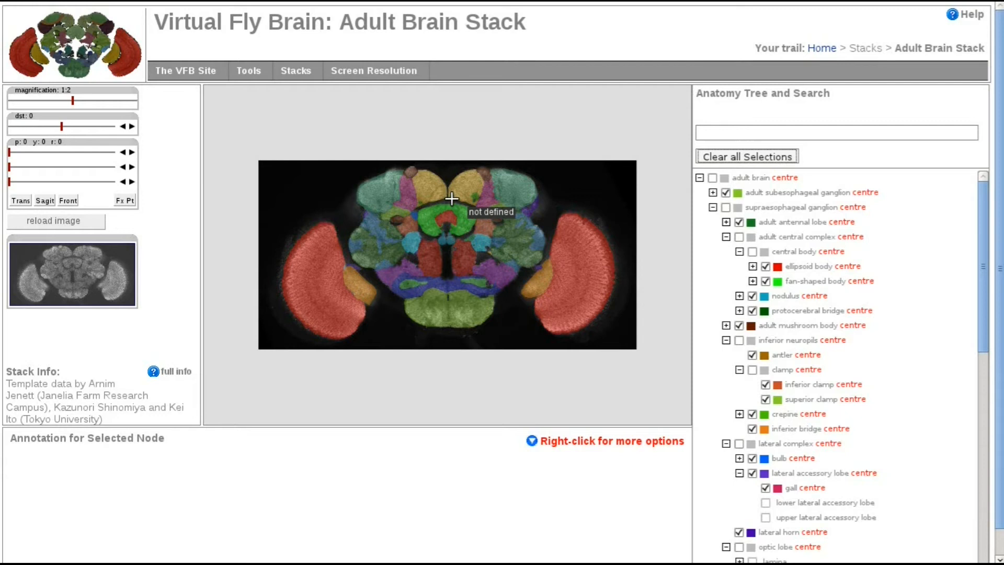
{"action": "mouse_move", "coordinate": [447, 199]}
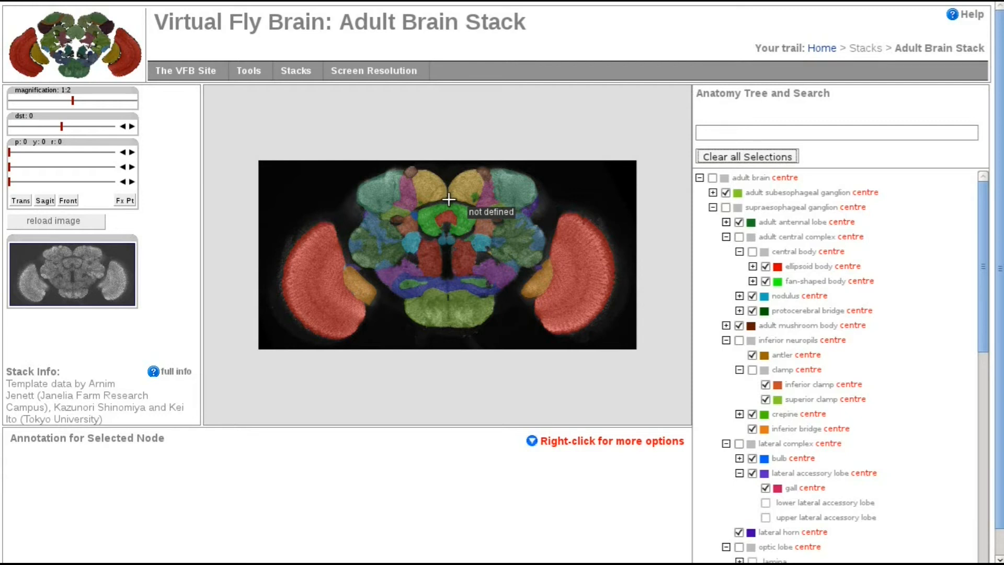
{"action": "mouse_move", "coordinate": [205, 176]}
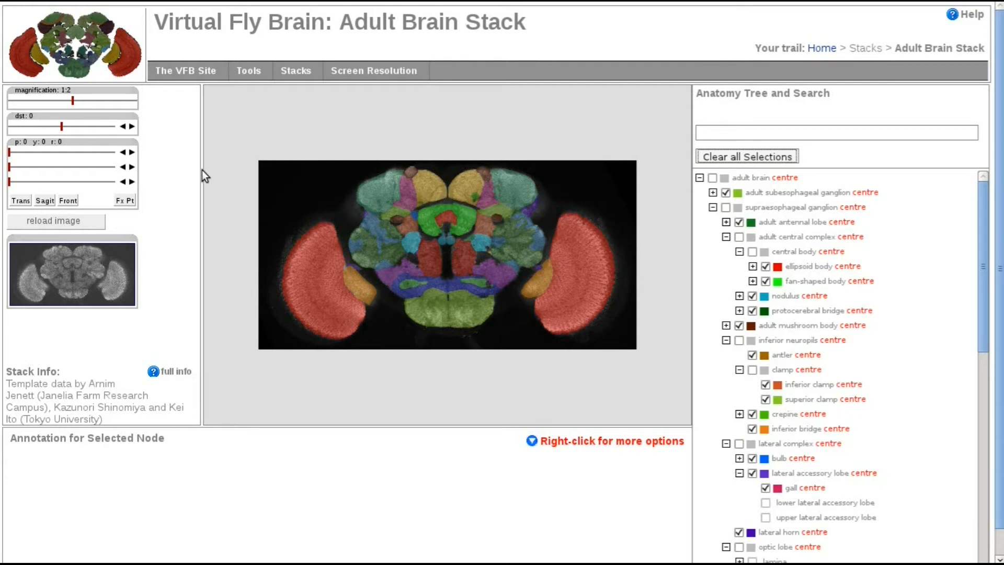
{"action": "left_click_drag", "start_coordinate": [62, 127], "coordinate": [56, 127]}
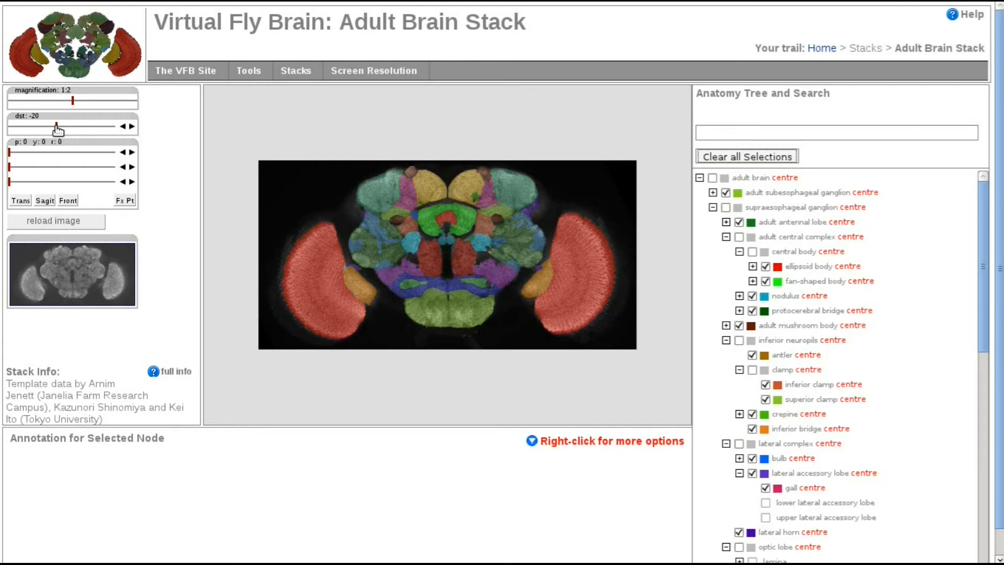
{"action": "left_click_drag", "start_coordinate": [57, 126], "coordinate": [27, 126]}
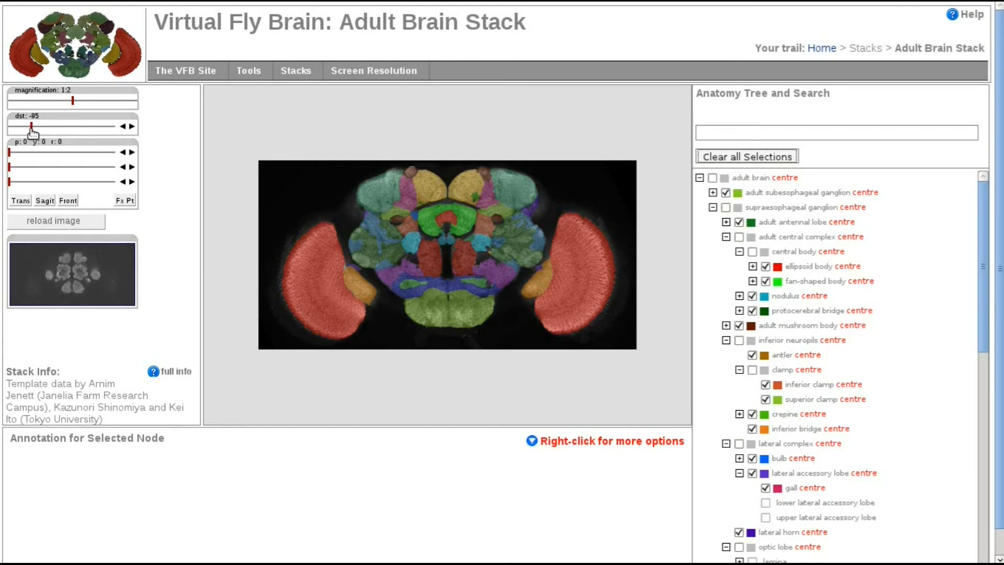
{"action": "left_click_drag", "start_coordinate": [26, 126], "coordinate": [55, 126]}
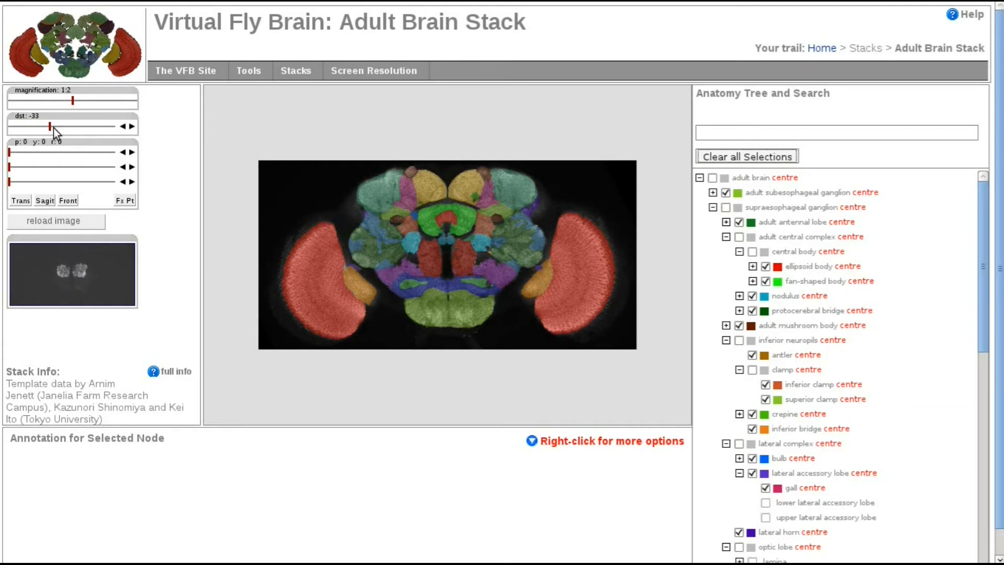
{"action": "left_click_drag", "start_coordinate": [48, 126], "coordinate": [68, 127]}
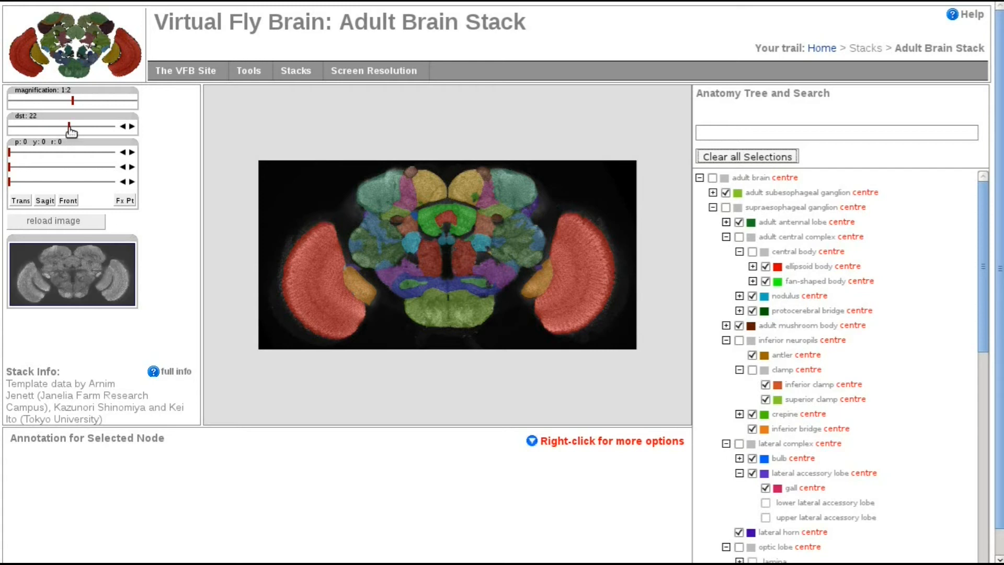
{"action": "left_click_drag", "start_coordinate": [71, 127], "coordinate": [49, 127]}
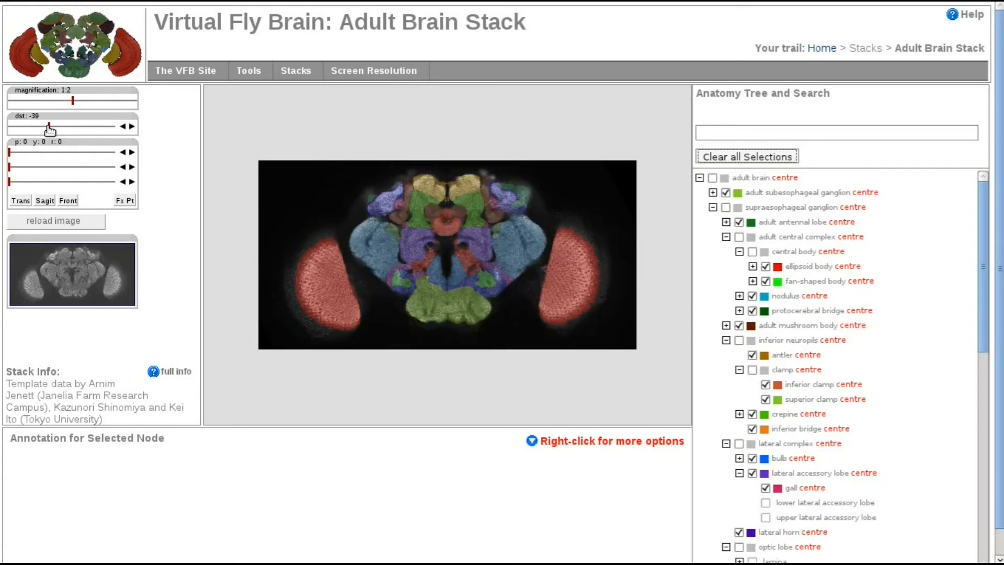
{"action": "left_click_drag", "start_coordinate": [48, 126], "coordinate": [37, 127]}
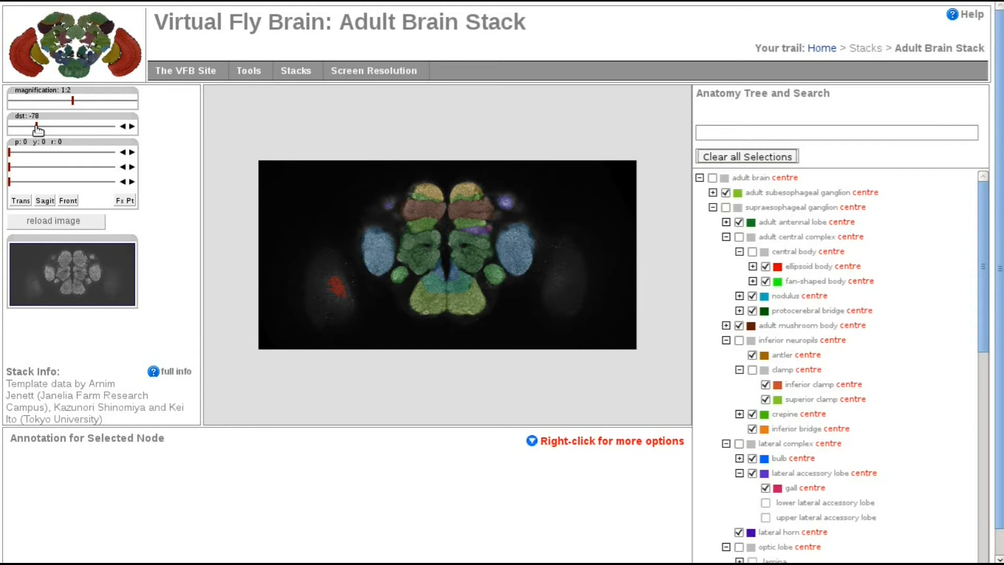
{"action": "left_click_drag", "start_coordinate": [36, 126], "coordinate": [44, 126]}
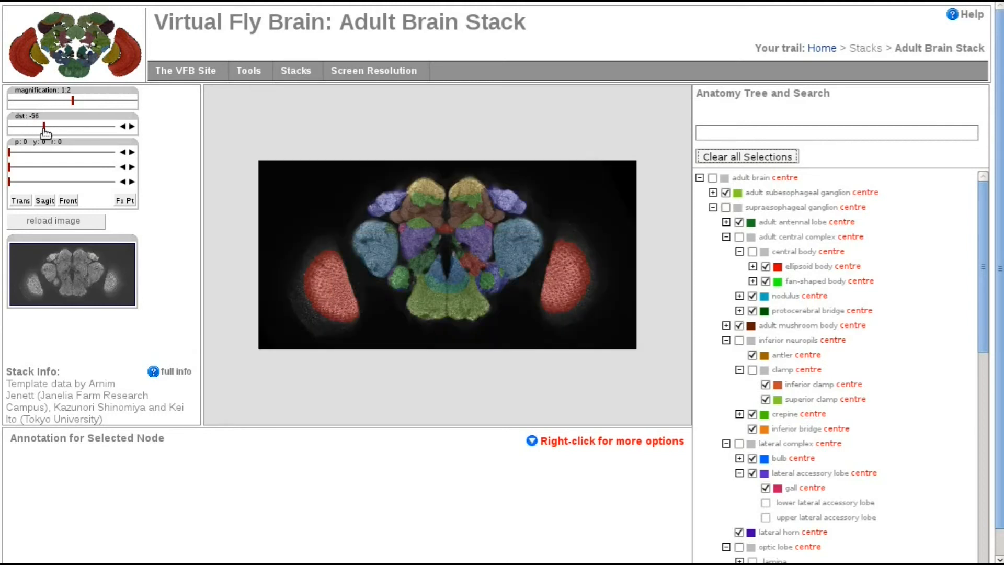
{"action": "left_click_drag", "start_coordinate": [45, 127], "coordinate": [83, 127]}
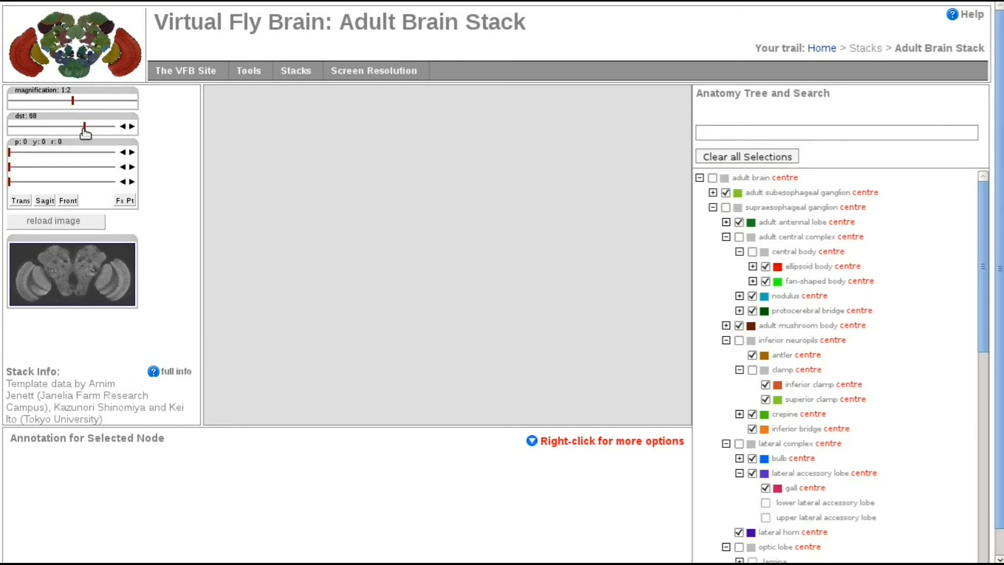
{"action": "left_click_drag", "start_coordinate": [72, 126], "coordinate": [98, 126]}
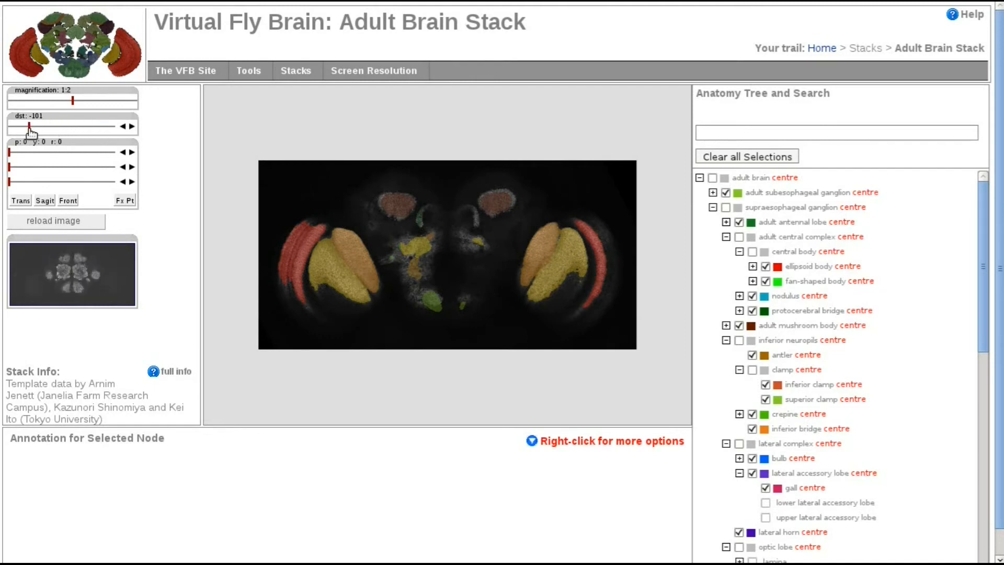
{"action": "left_click_drag", "start_coordinate": [29, 127], "coordinate": [76, 127]}
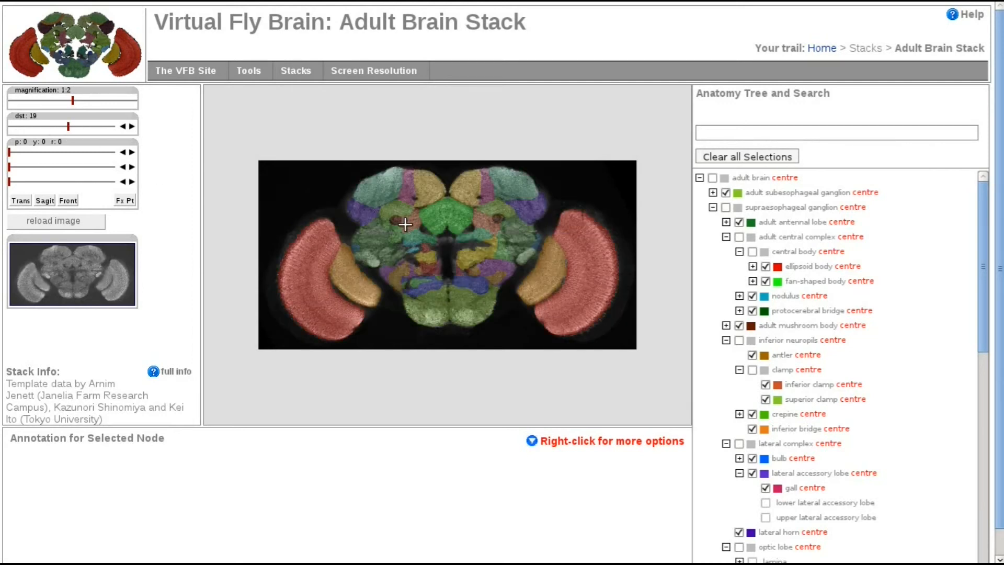
{"action": "mouse_move", "coordinate": [483, 208]}
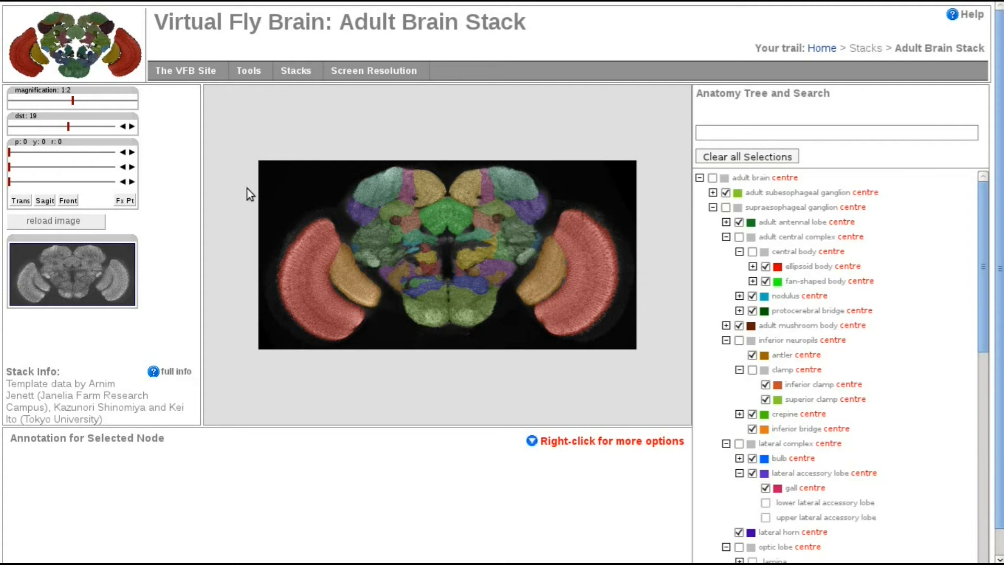
{"action": "mouse_move", "coordinate": [69, 128]}
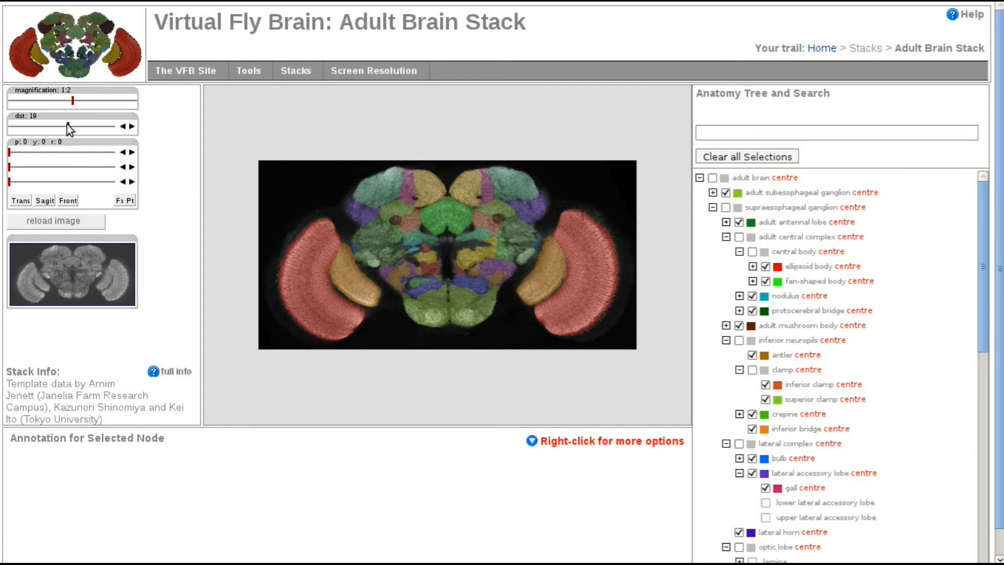
{"action": "left_click_drag", "start_coordinate": [69, 127], "coordinate": [39, 127]}
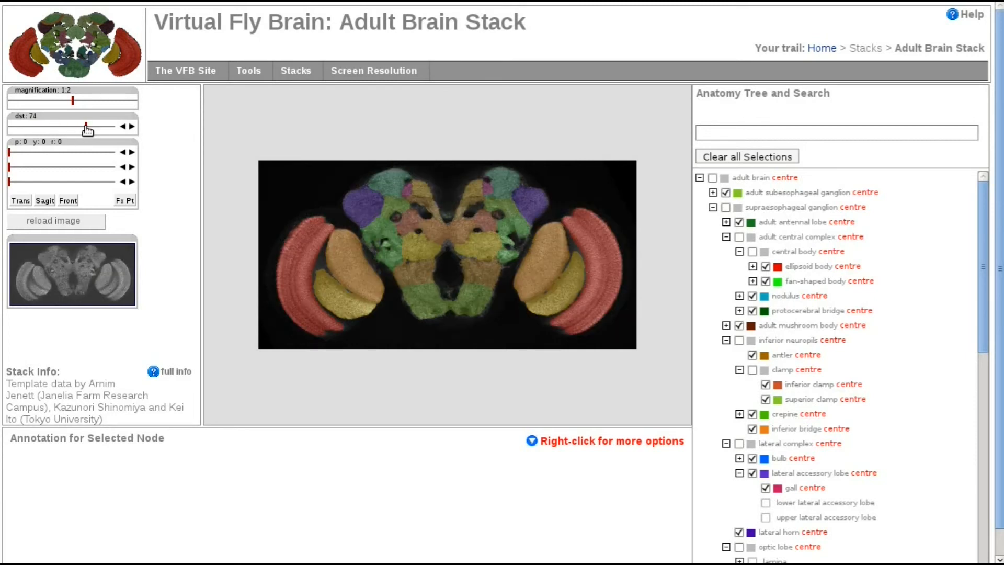
{"action": "left_click_drag", "start_coordinate": [85, 126], "coordinate": [68, 127]}
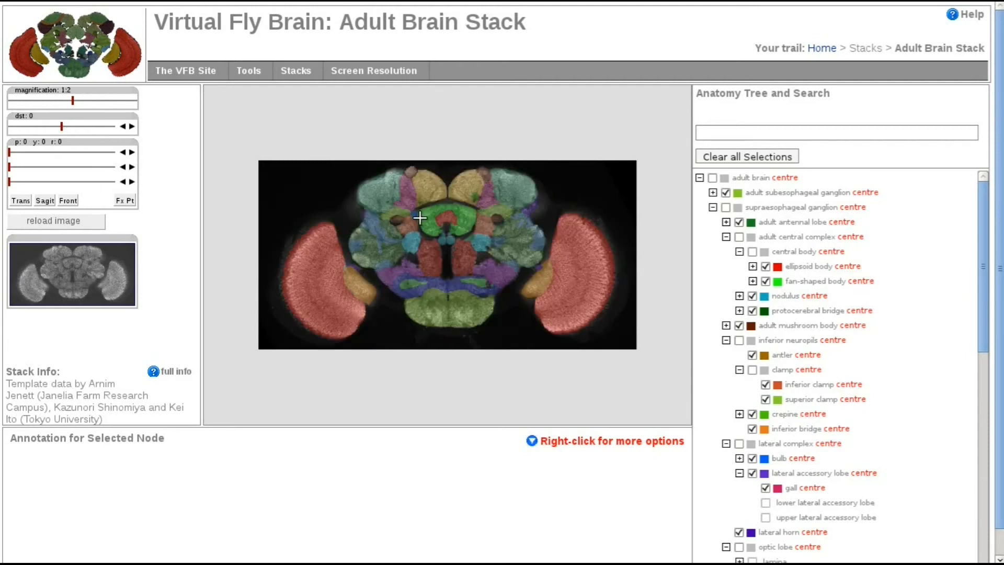
{"action": "mouse_move", "coordinate": [9, 153]}
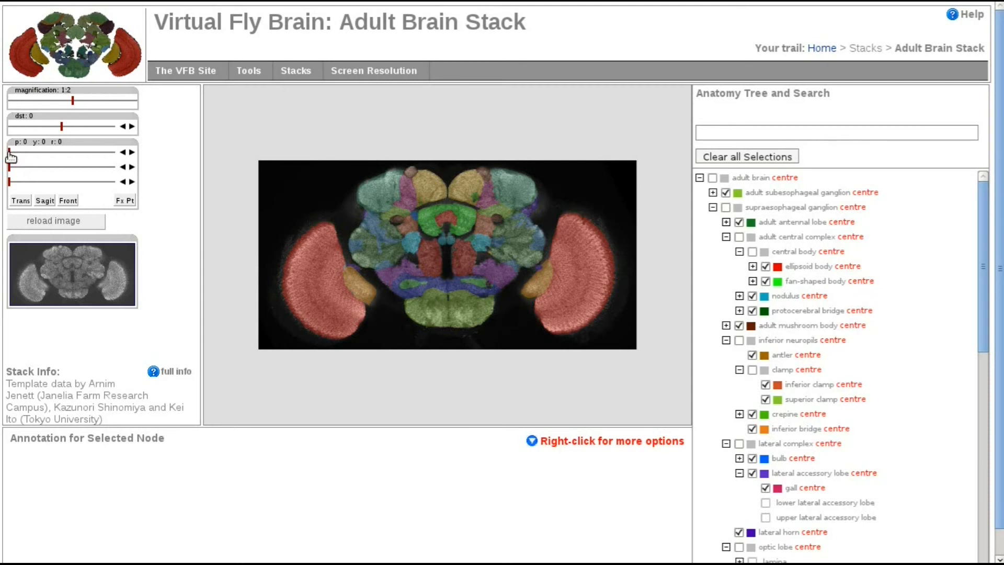
Step: Rotate the section to pitch about 73, yaw 98 and roll 167
{"action": "left_click_drag", "start_coordinate": [8, 152], "coordinate": [29, 151]}
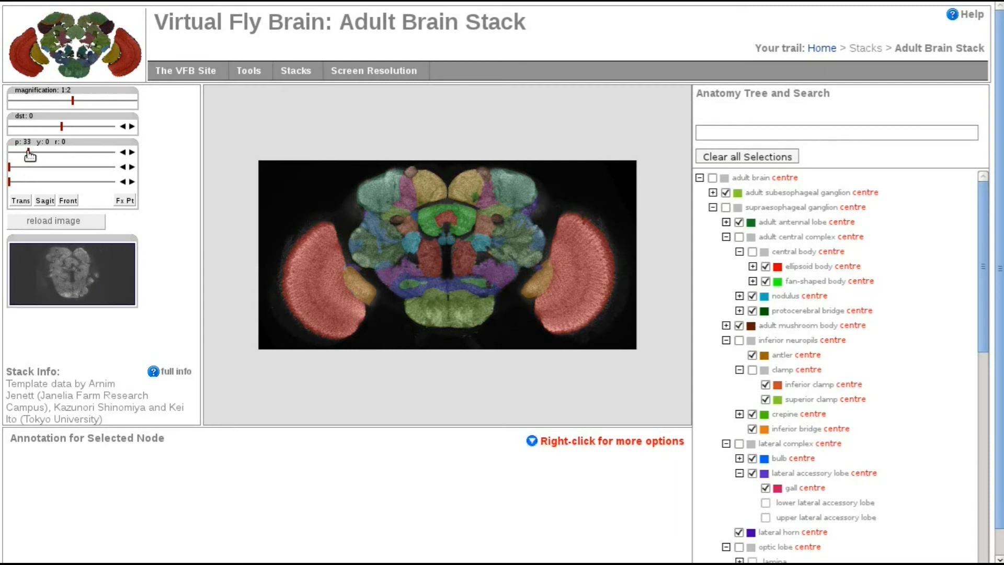
{"action": "left_click_drag", "start_coordinate": [26, 154], "coordinate": [52, 154]}
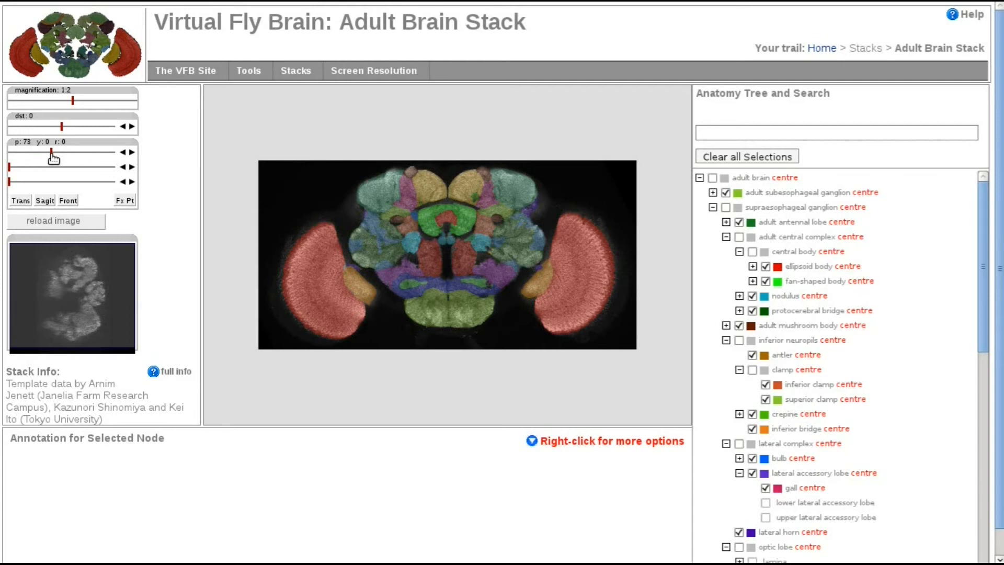
{"action": "left_click_drag", "start_coordinate": [63, 153], "coordinate": [51, 154]}
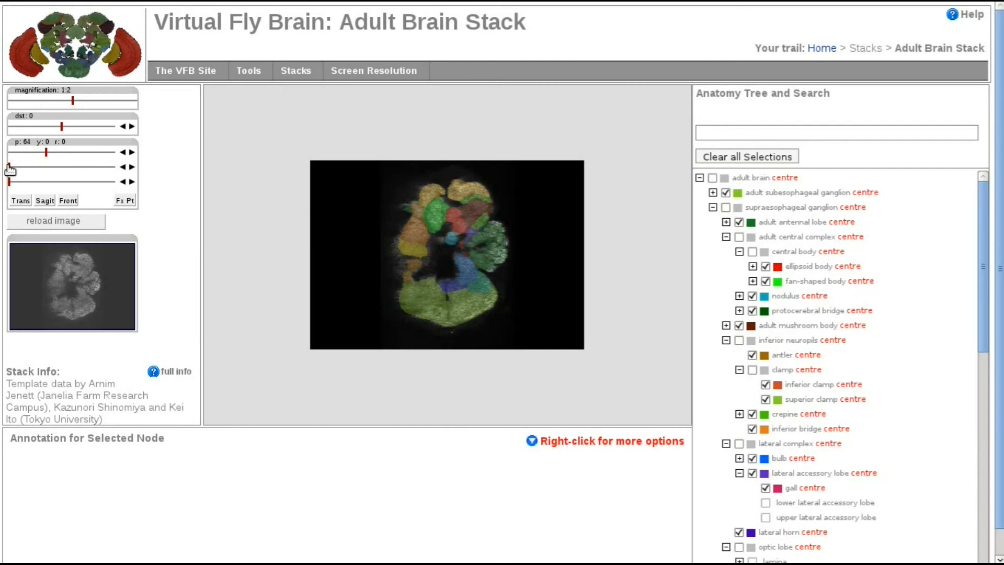
{"action": "left_click_drag", "start_coordinate": [9, 168], "coordinate": [35, 168]}
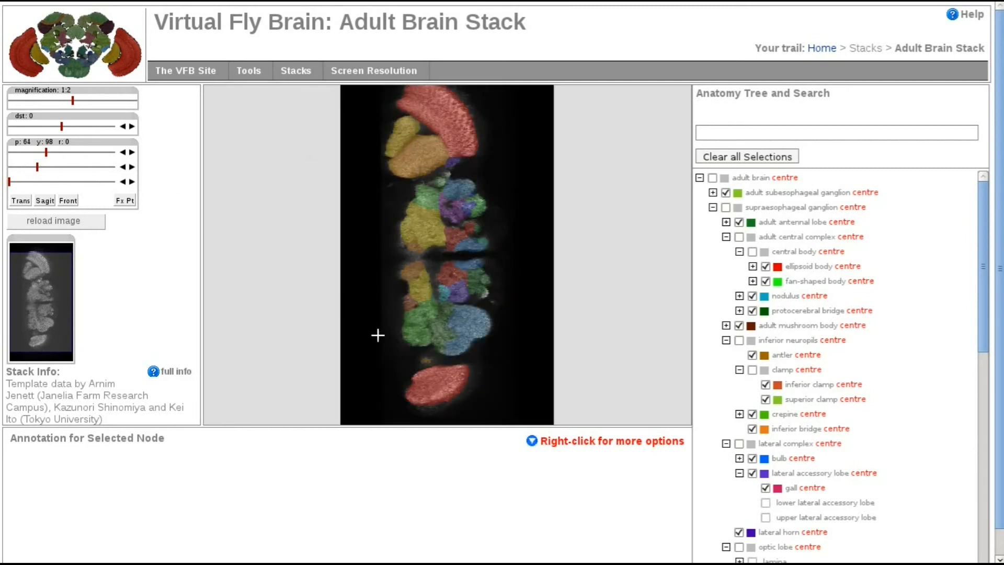
{"action": "mouse_move", "coordinate": [445, 331]}
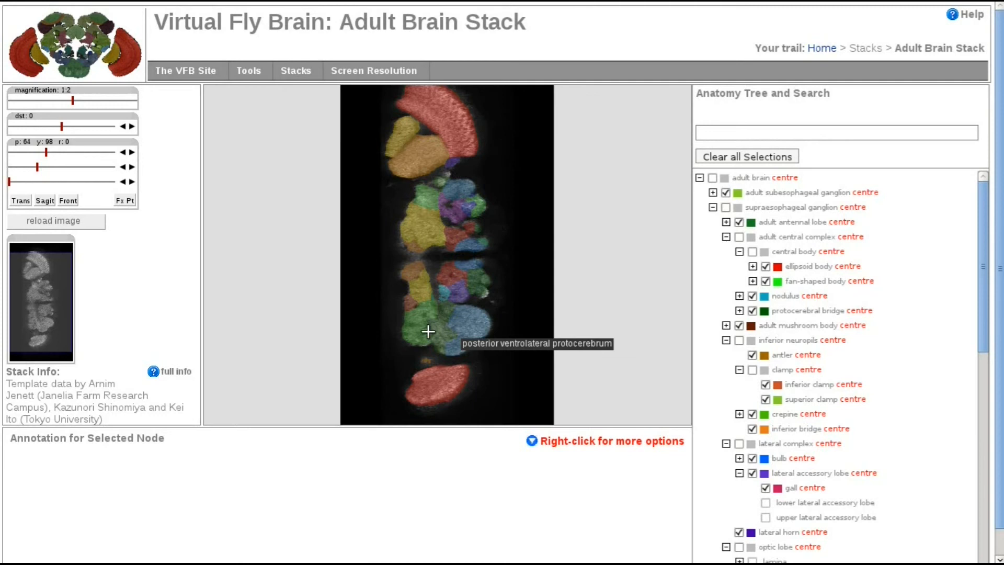
{"action": "left_click_drag", "start_coordinate": [57, 183], "coordinate": [19, 182]}
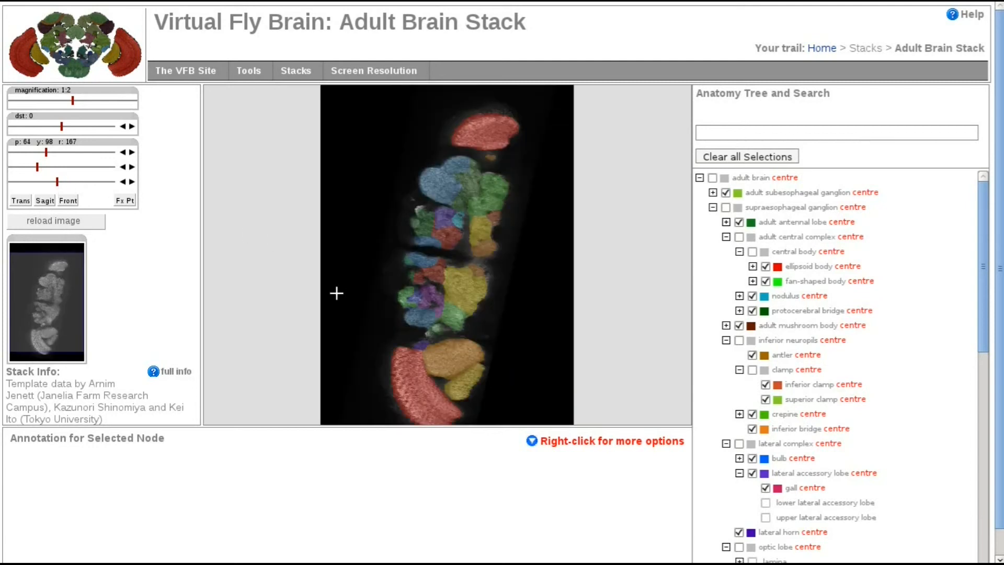
{"action": "mouse_move", "coordinate": [542, 226]}
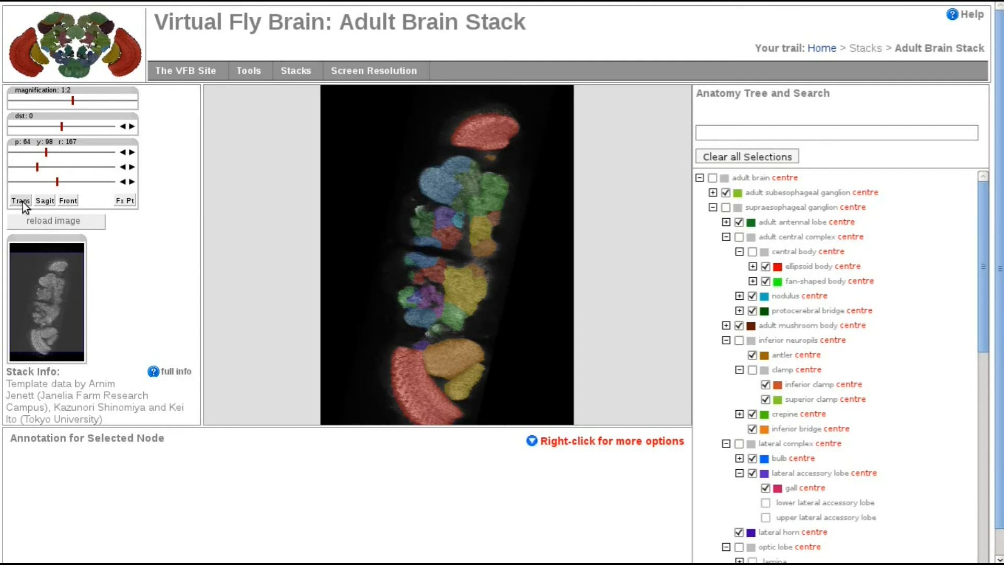
Step: Reset the section to transverse orientation at p:0 y:0 r:0
{"action": "left_click", "coordinate": [44, 200]}
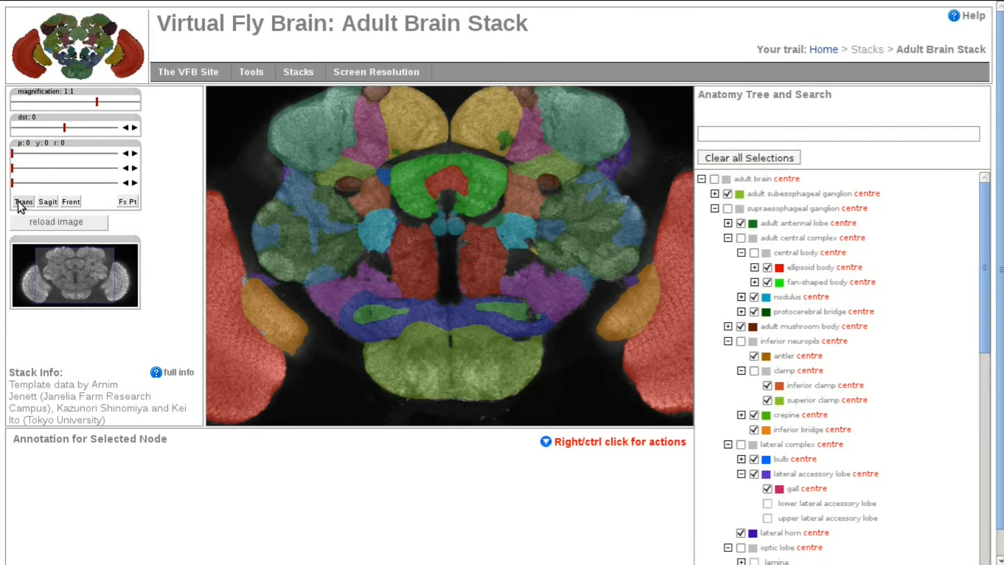
{"action": "mouse_move", "coordinate": [128, 208]}
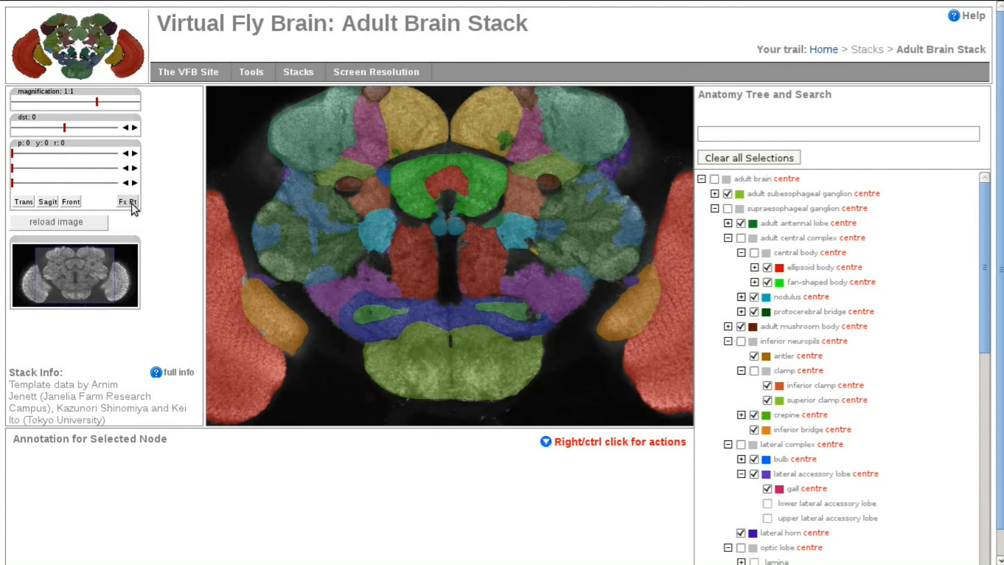
{"action": "mouse_move", "coordinate": [381, 211]}
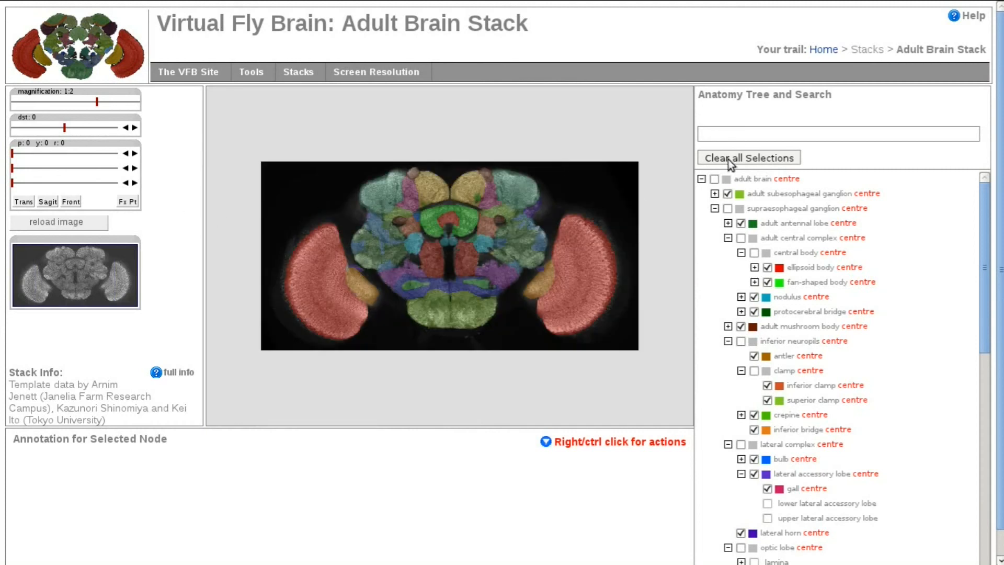
Step: Clear all domain selections, then colour the optic lobe and adult central complex
{"action": "left_click", "coordinate": [748, 157]}
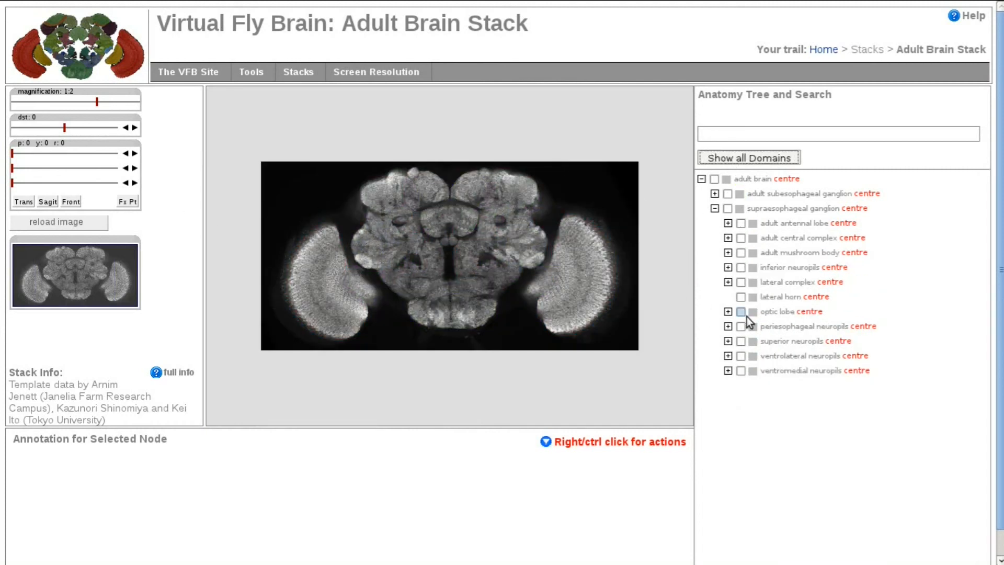
{"action": "left_click", "coordinate": [742, 312]}
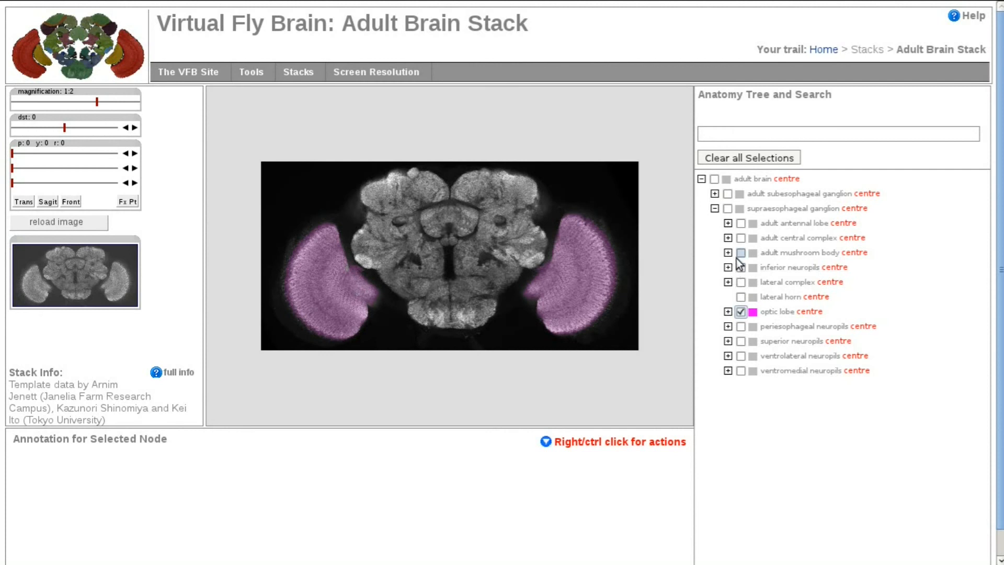
{"action": "left_click", "coordinate": [741, 239]}
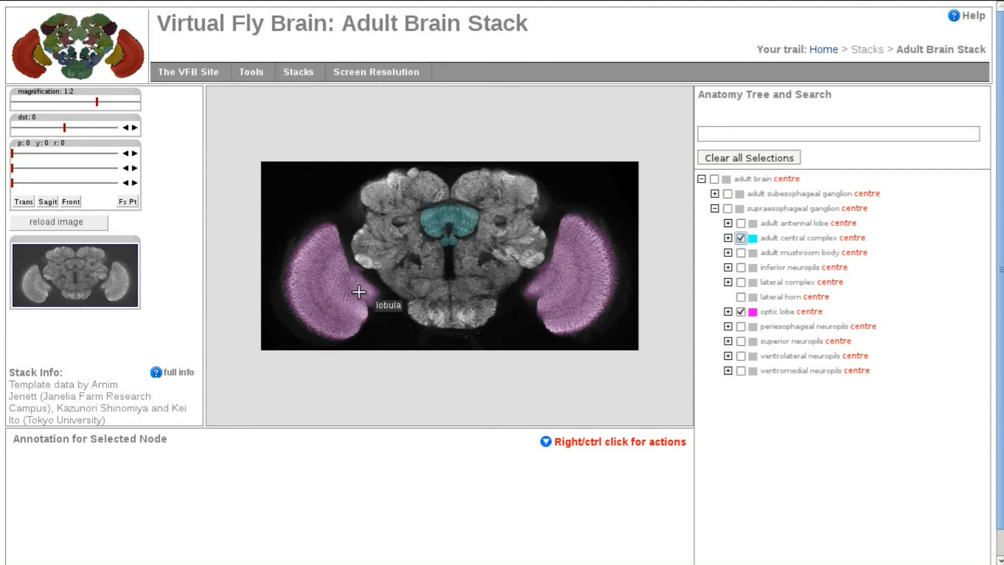
{"action": "mouse_move", "coordinate": [376, 280]}
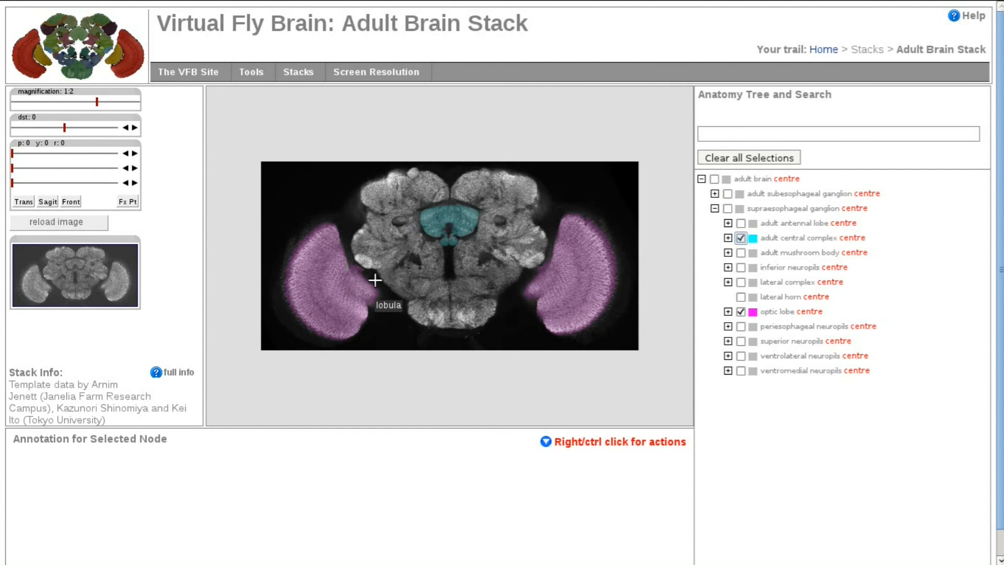
{"action": "mouse_move", "coordinate": [442, 214]}
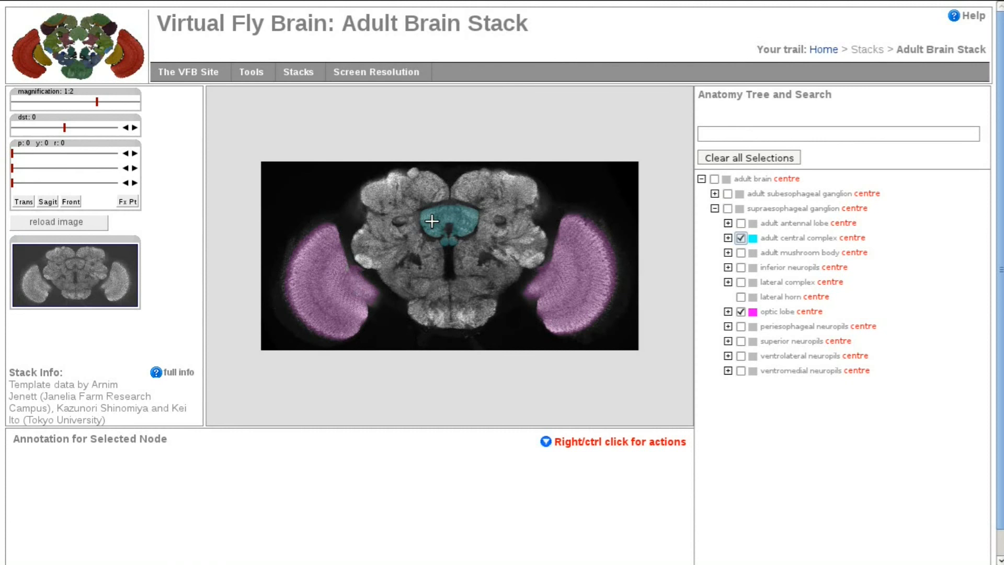
{"action": "mouse_move", "coordinate": [431, 220]}
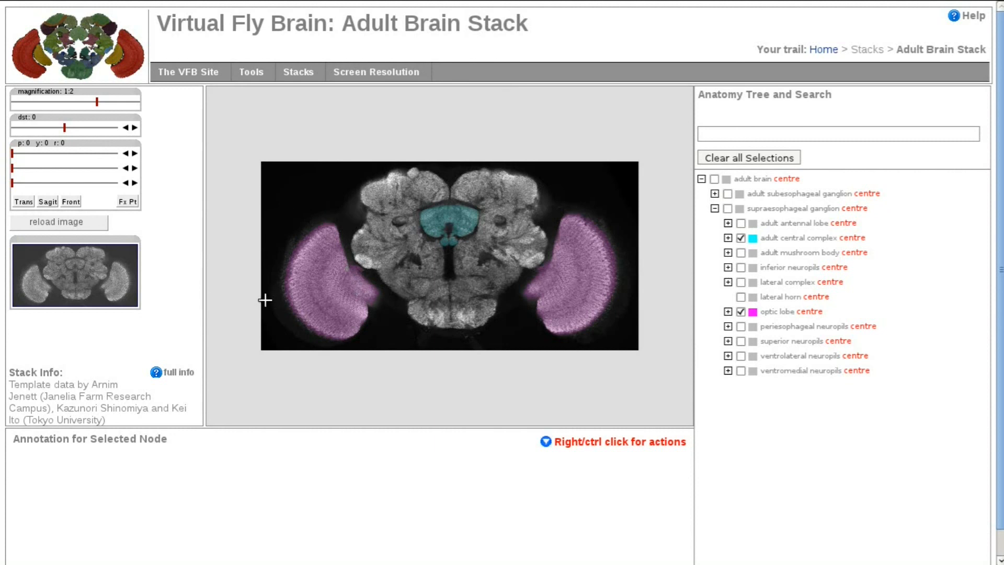
{"action": "mouse_move", "coordinate": [617, 280]}
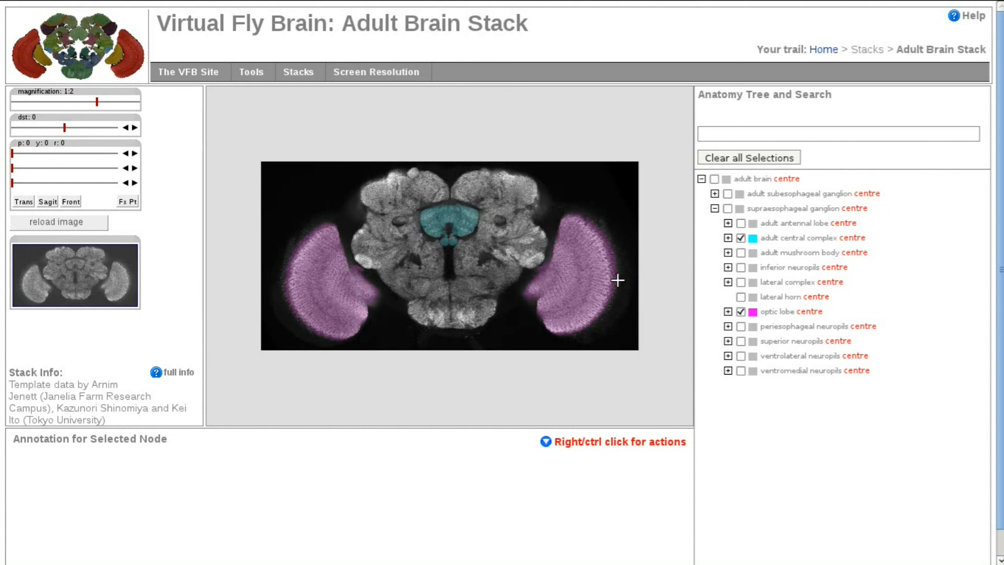
{"action": "mouse_move", "coordinate": [339, 231]}
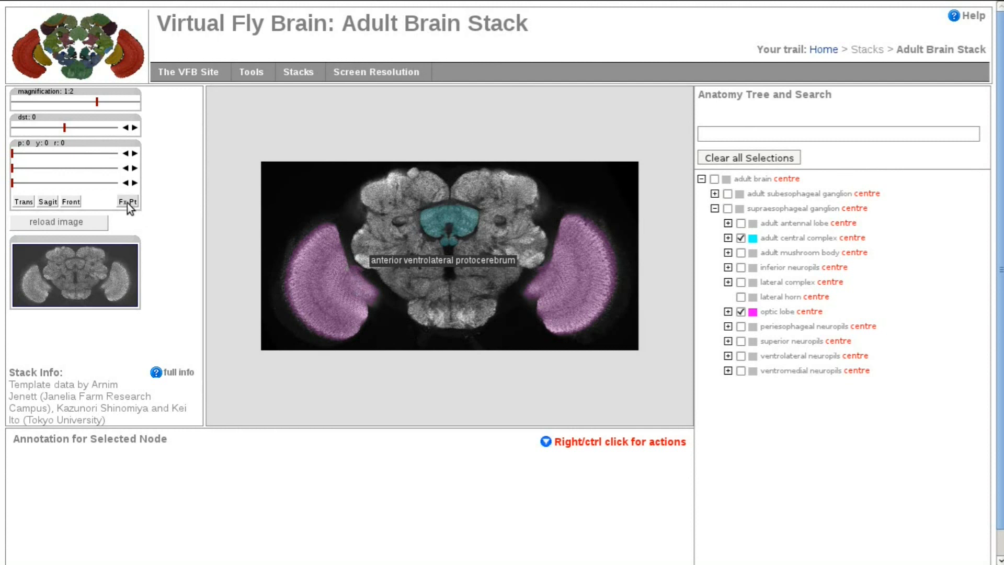
Step: Place the rotation fixed point on the central complex and close the fixed-point settings
{"action": "left_click", "coordinate": [128, 201]}
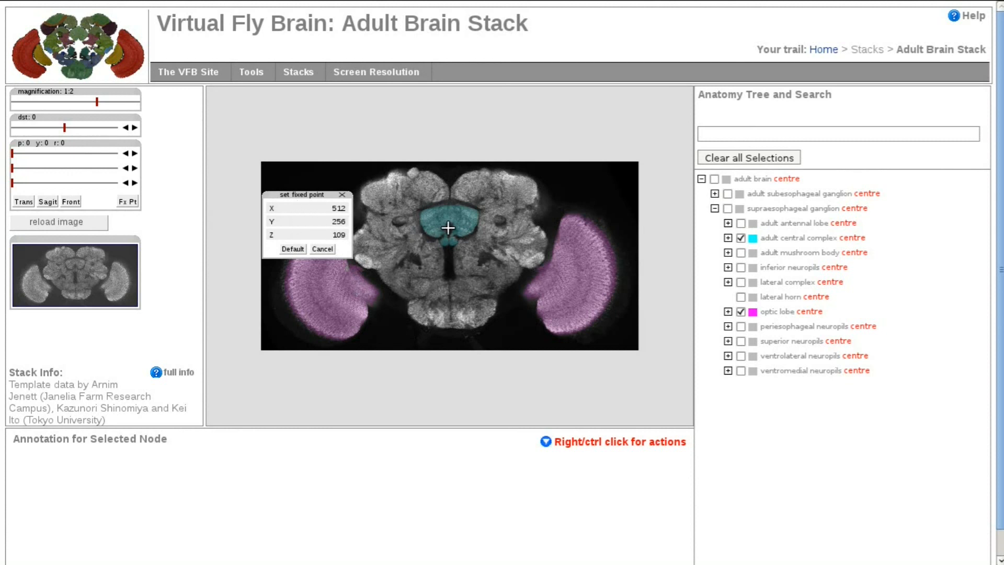
{"action": "left_click", "coordinate": [448, 227]}
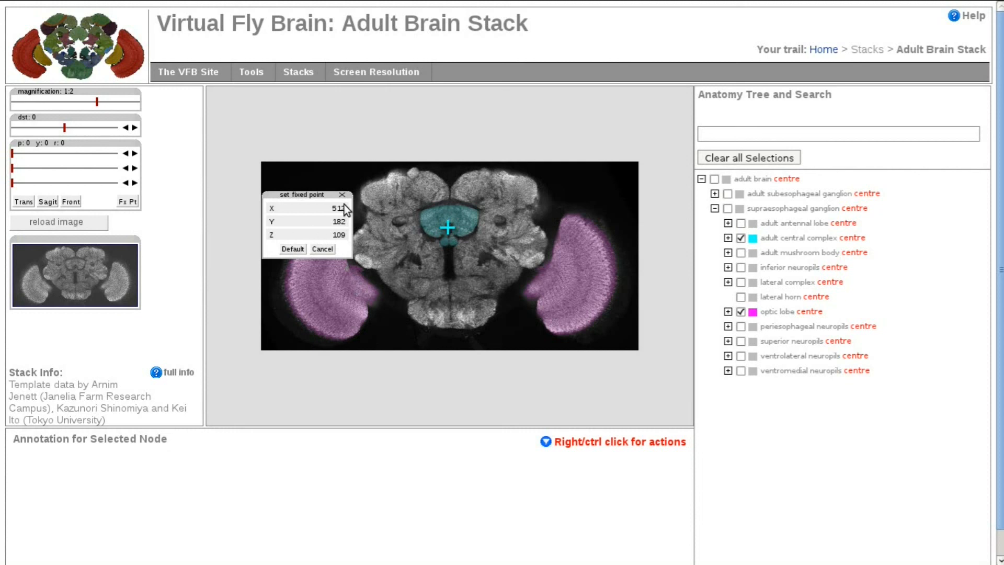
{"action": "left_click", "coordinate": [47, 201]}
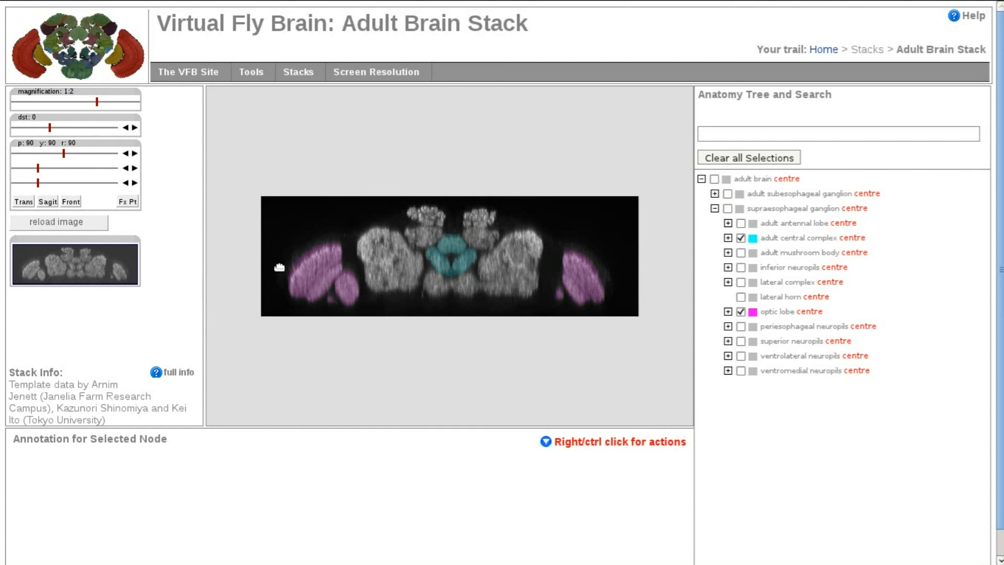
{"action": "mouse_move", "coordinate": [318, 264]}
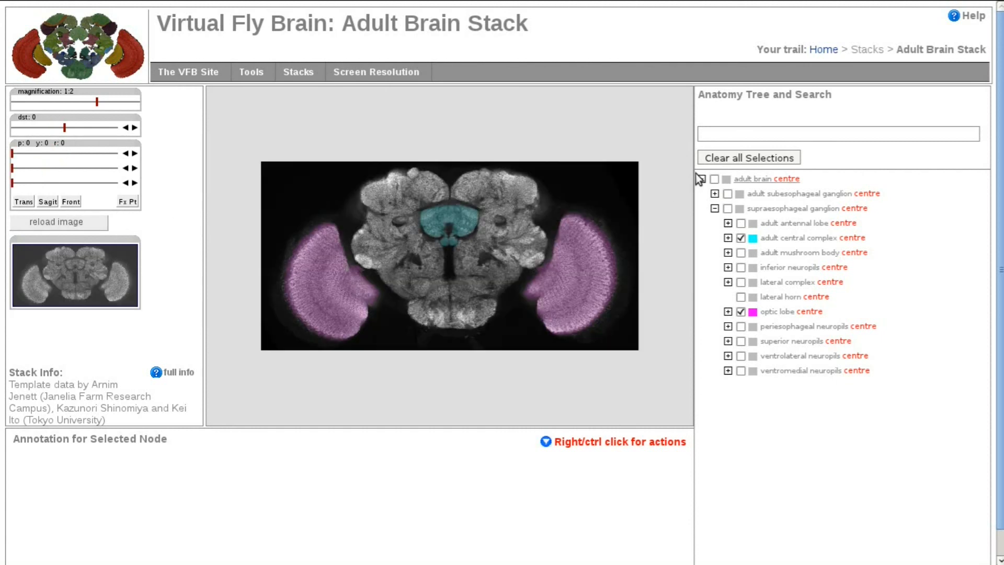
Step: Restore the transverse view and reload the fully coloured section image
{"action": "left_click", "coordinate": [748, 157]}
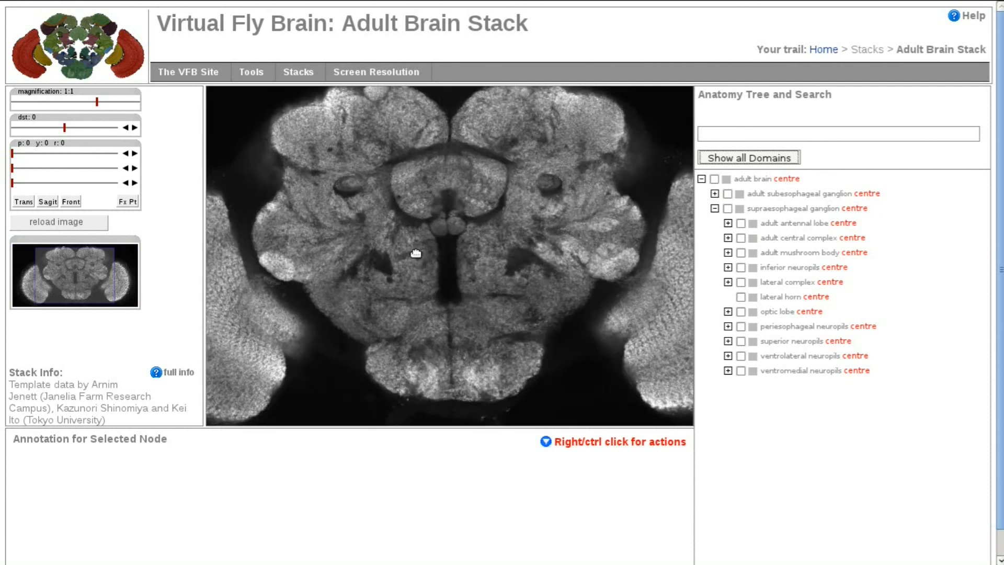
{"action": "left_click", "coordinate": [748, 157]}
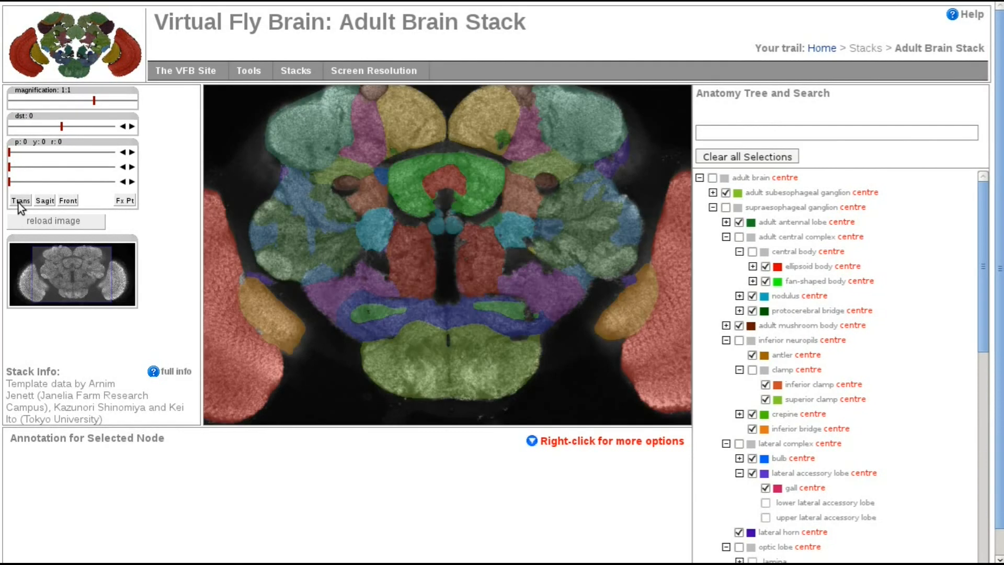
{"action": "mouse_move", "coordinate": [53, 220]}
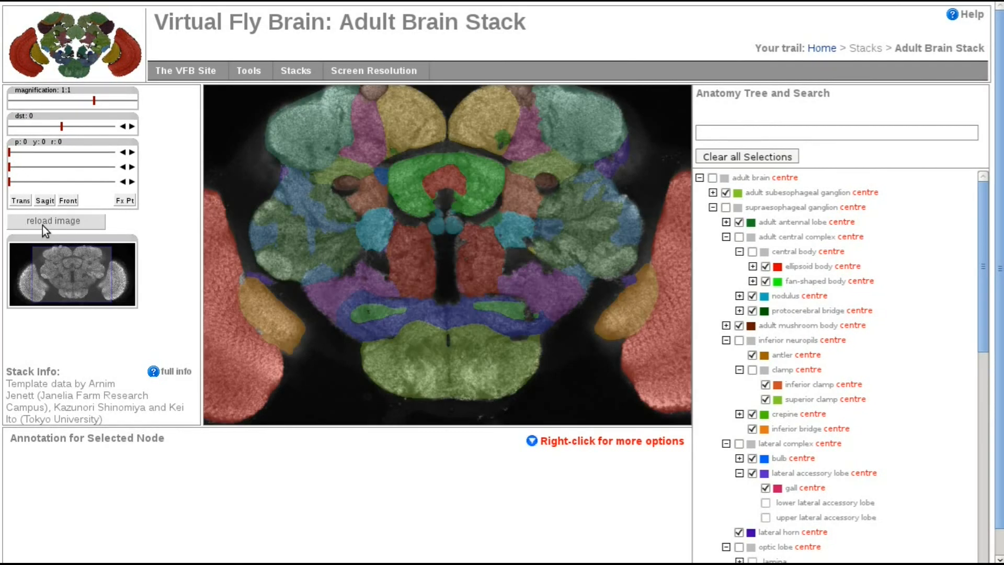
{"action": "left_click", "coordinate": [53, 220]}
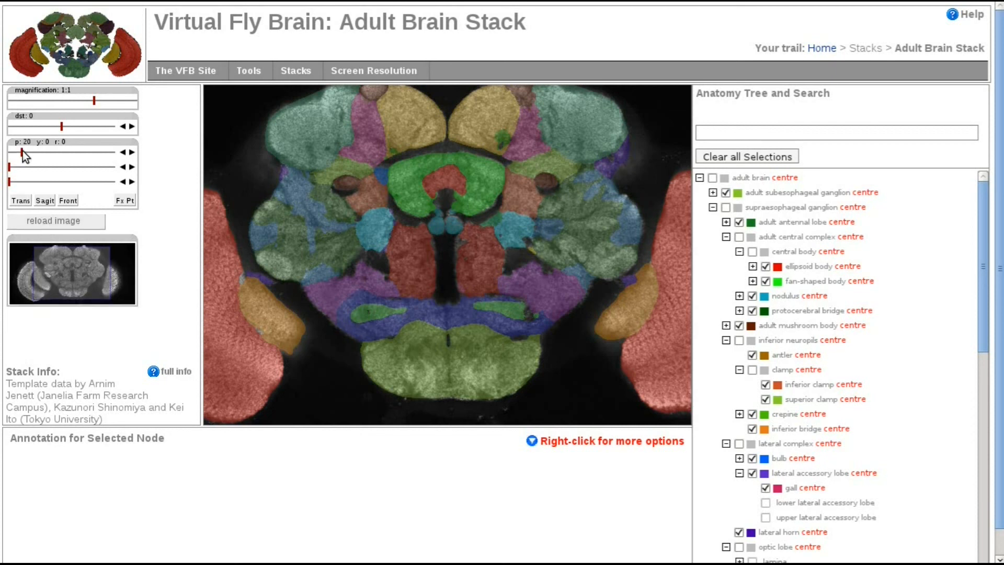
Step: Tilt the section forward to a pitch of about 60
{"action": "left_click_drag", "start_coordinate": [21, 152], "coordinate": [31, 168]}
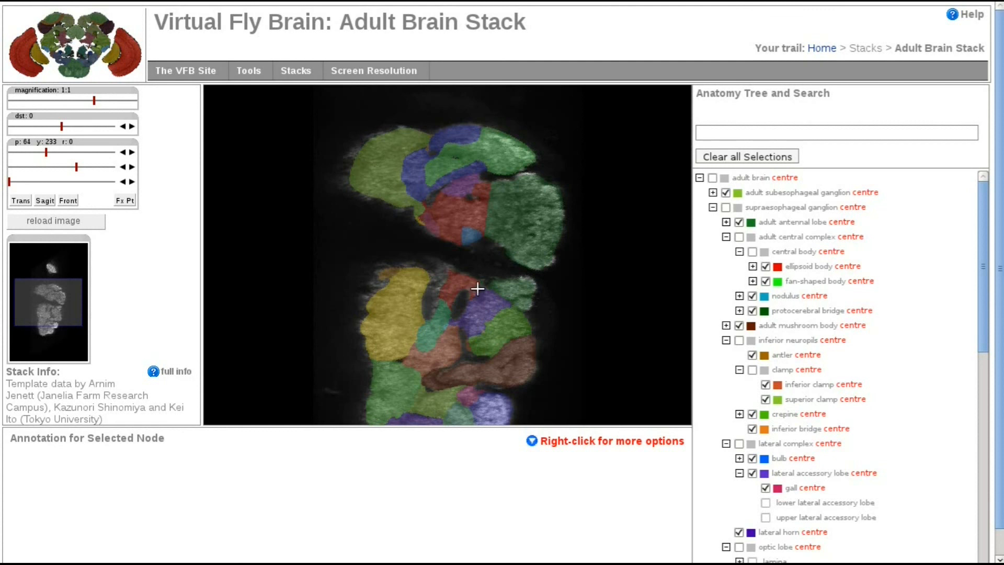
{"action": "mouse_move", "coordinate": [491, 173]}
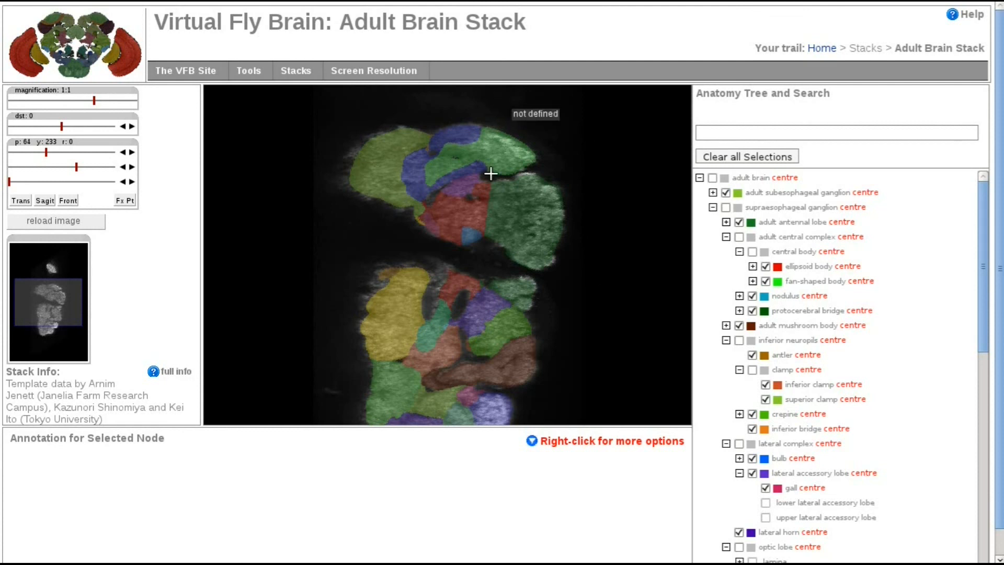
{"action": "mouse_move", "coordinate": [495, 242]}
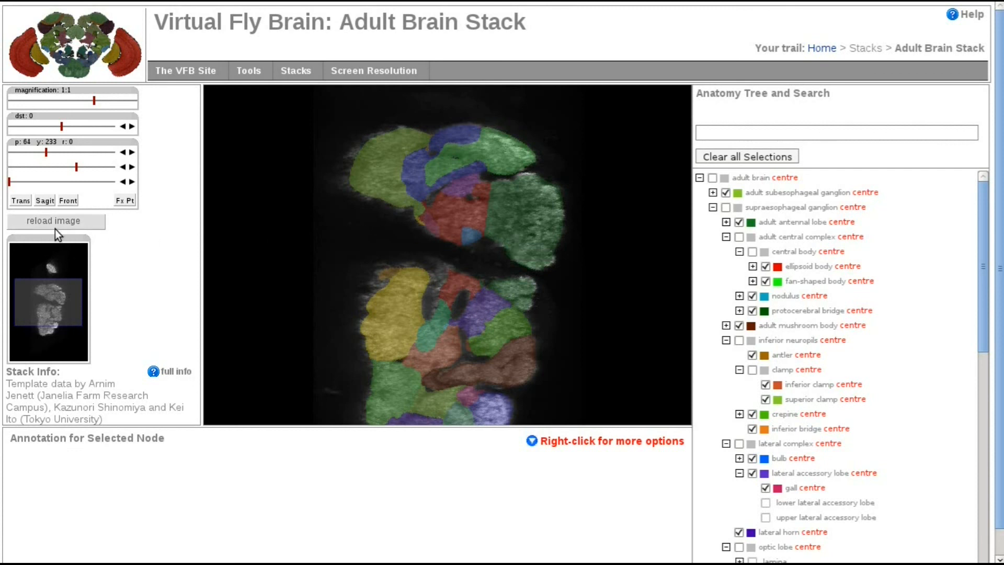
{"action": "mouse_move", "coordinate": [316, 224]}
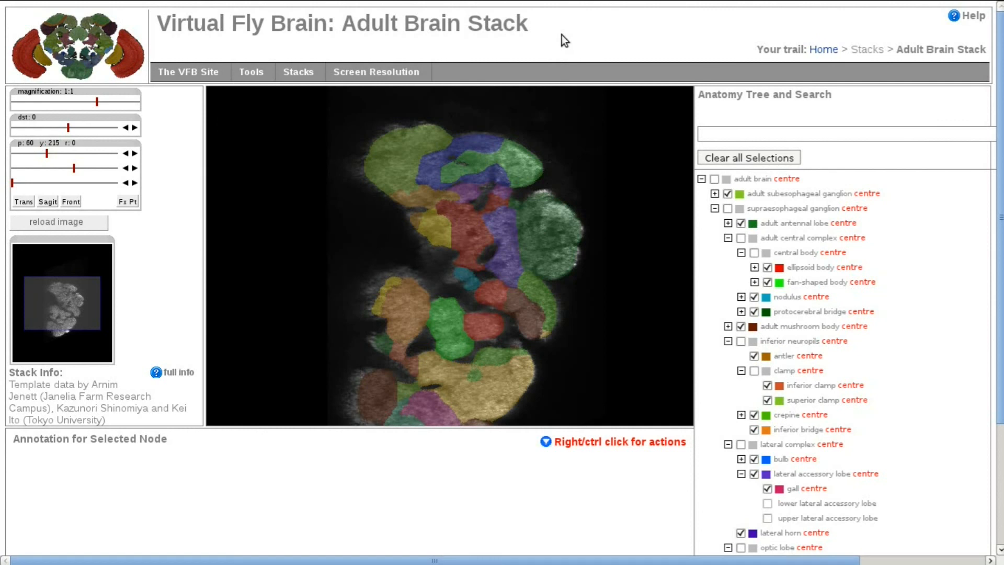
{"action": "mouse_move", "coordinate": [748, 157]}
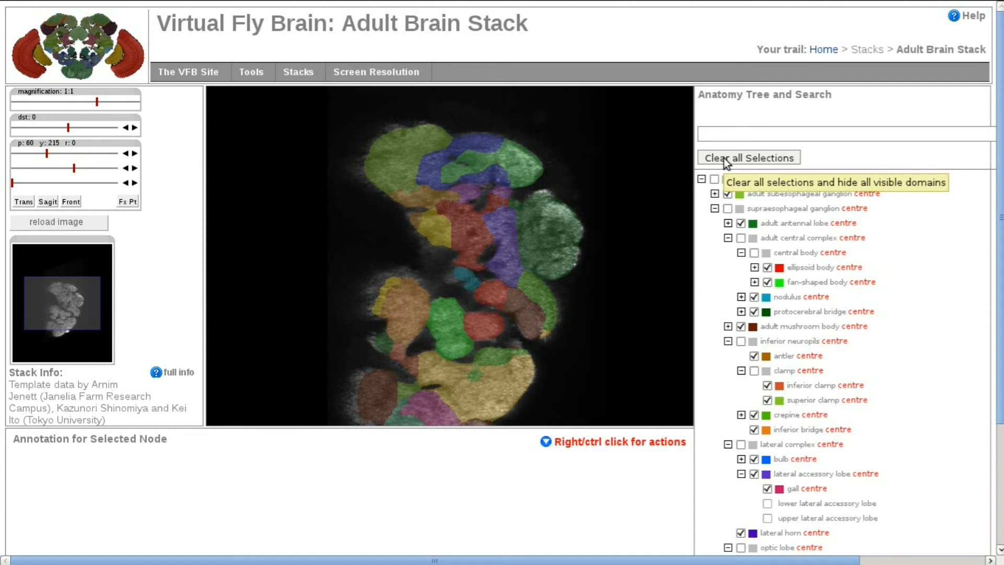